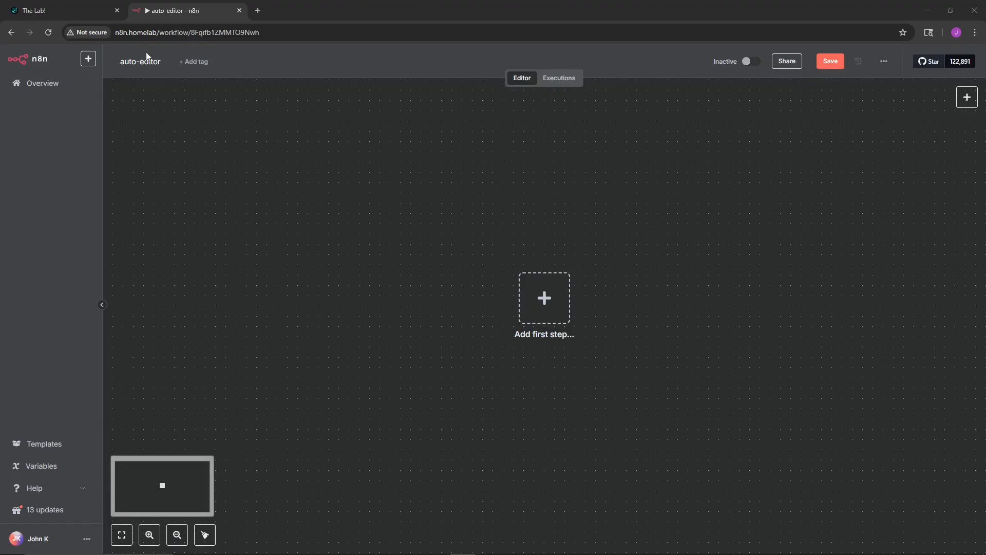
Add a manual trigger as the first step, then an Execute Command node after it
click(544, 298)
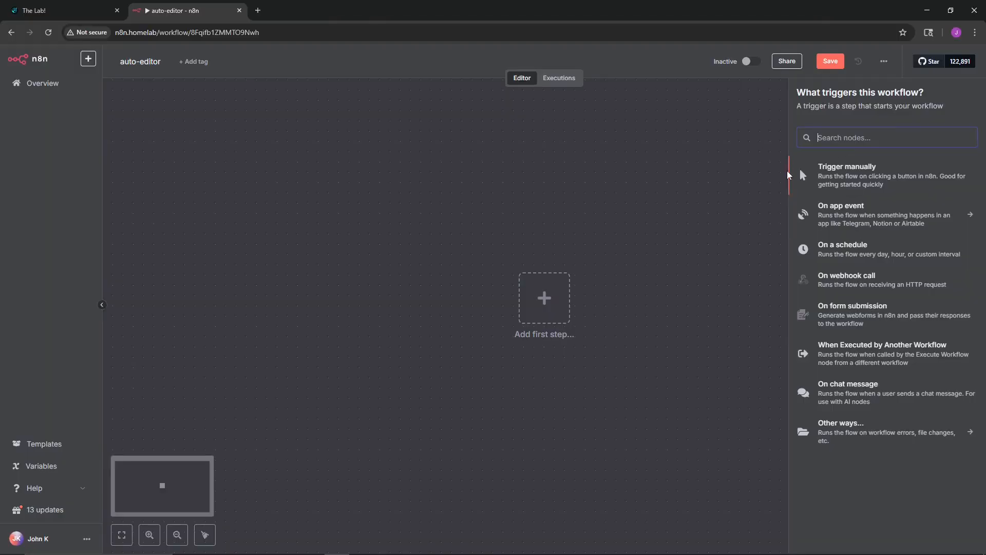
mouse_move(852, 181)
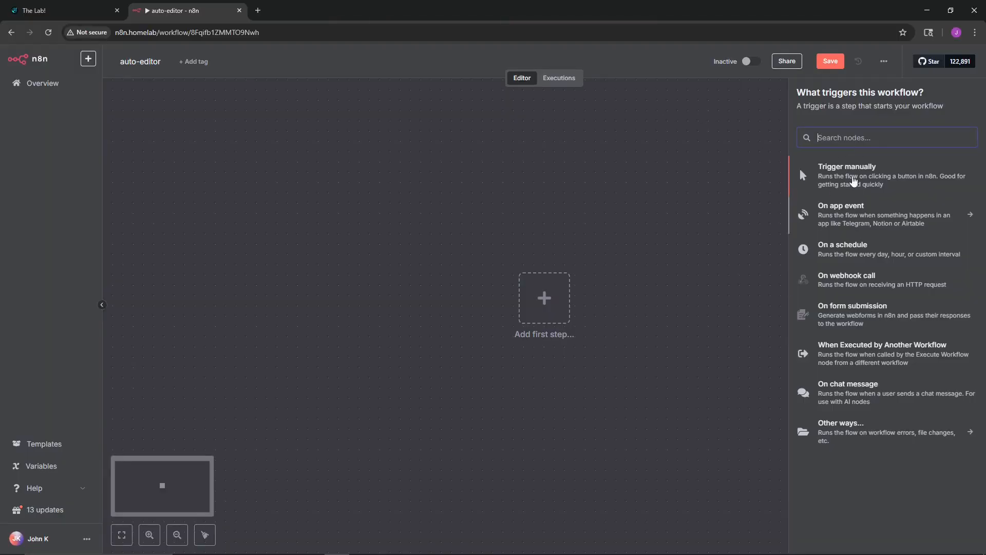
mouse_move(864, 197)
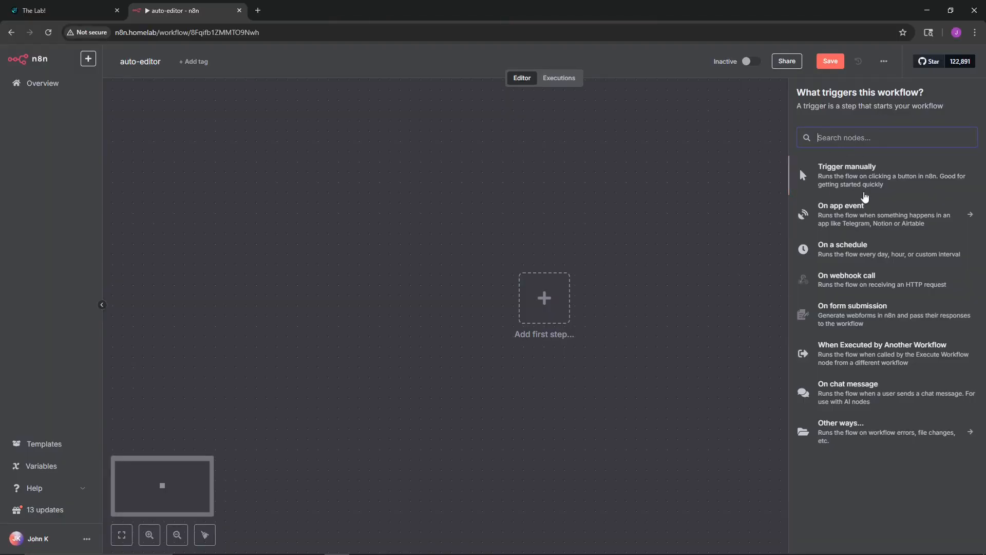
click(848, 166)
text(exe)
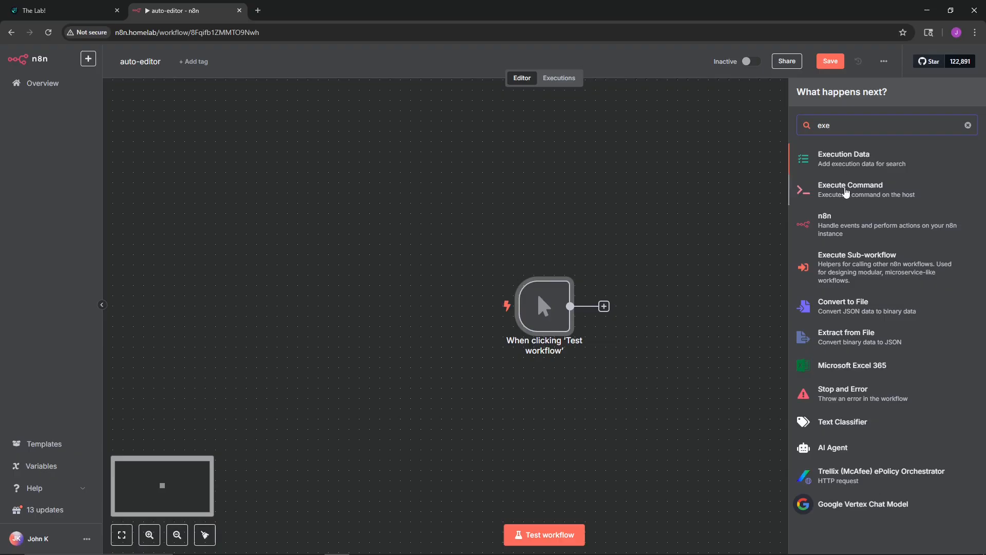
click(850, 189)
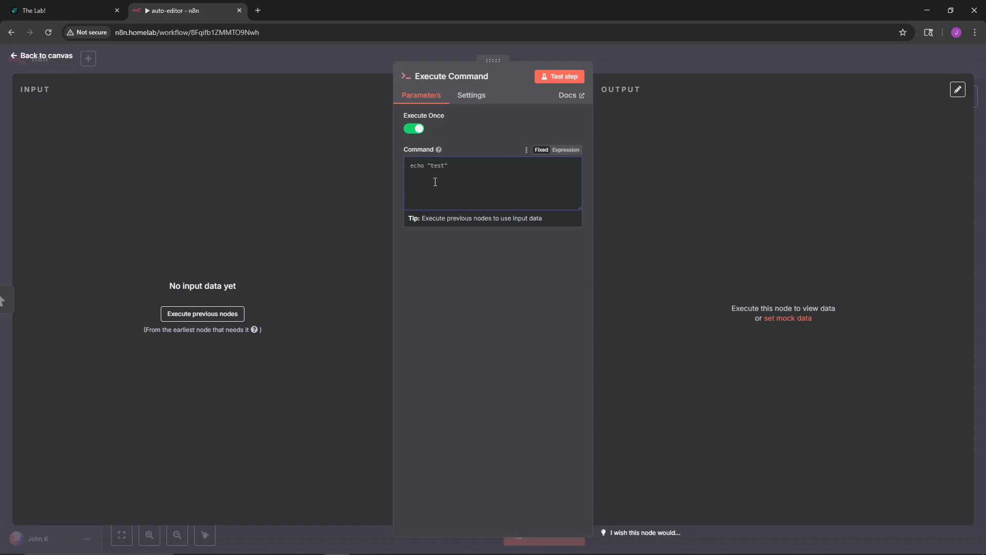
mouse_move(445, 191)
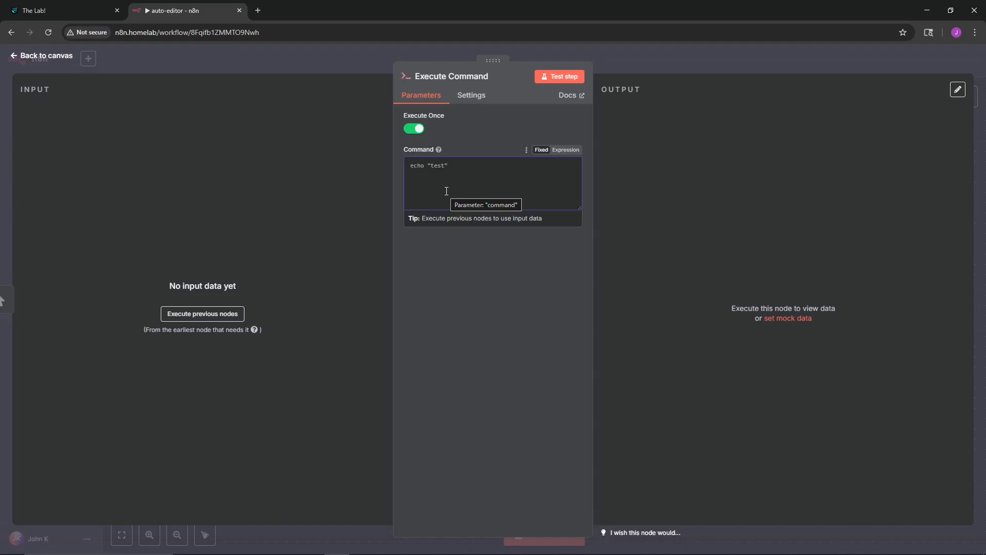
Set the command to python3 -c "print('Hello World')" and test it successfully
text(python3)
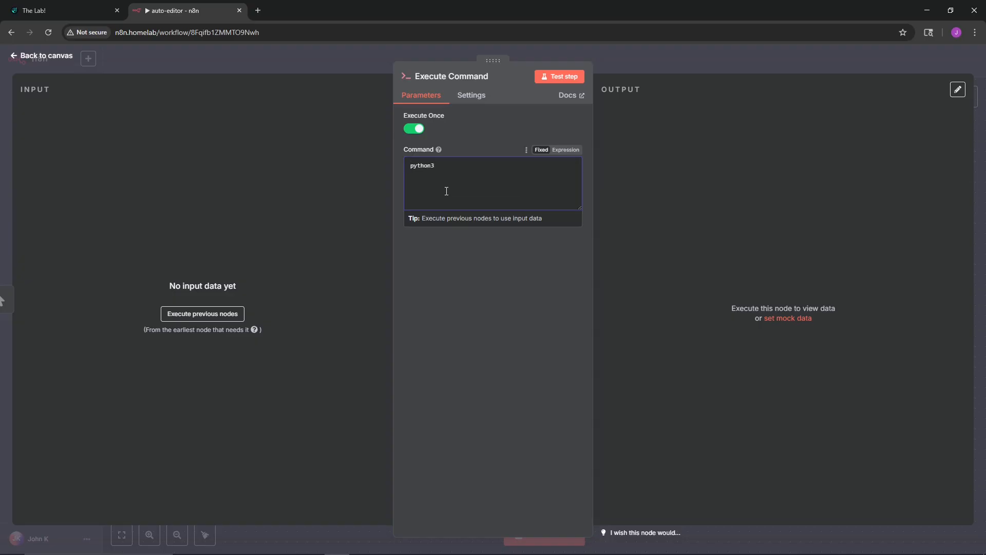
text(-c)
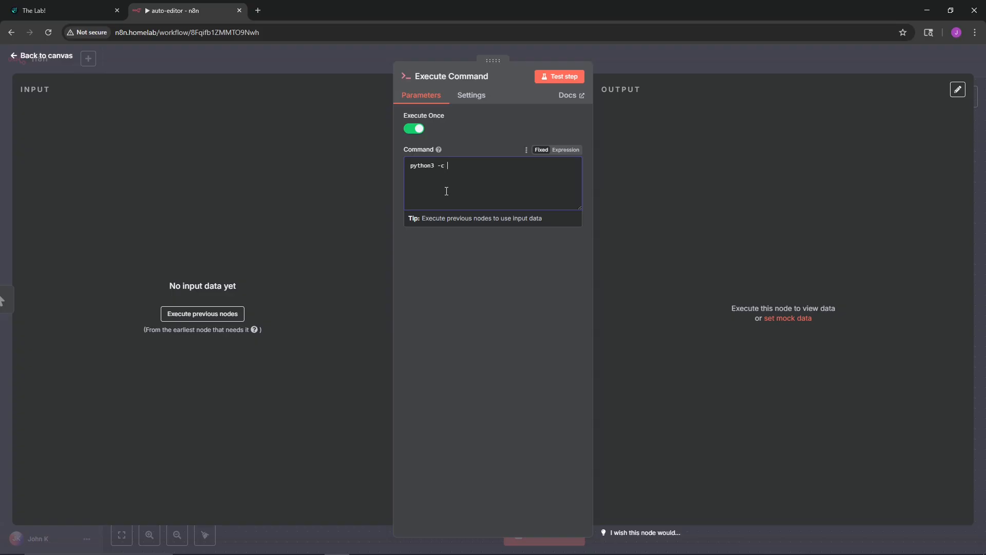
text("print()
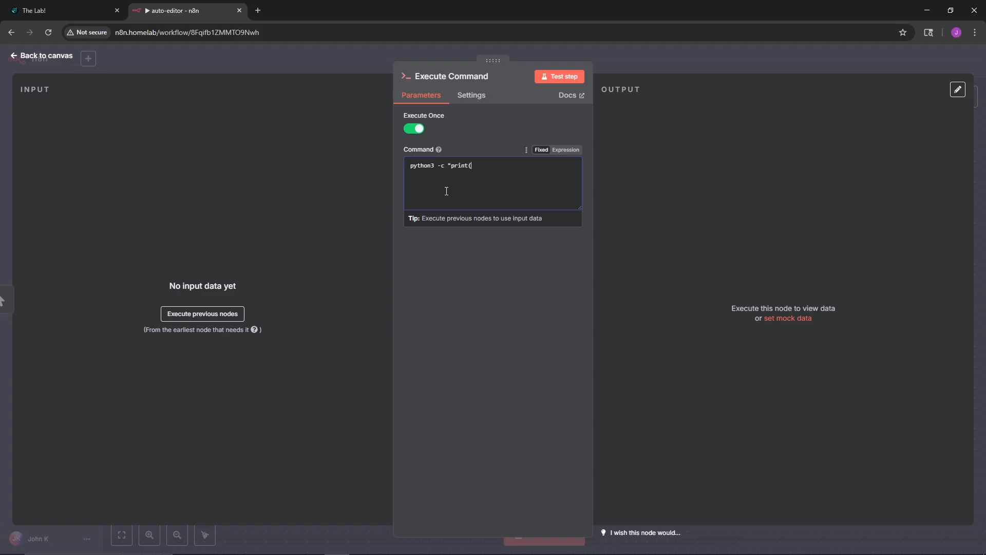
text('H)
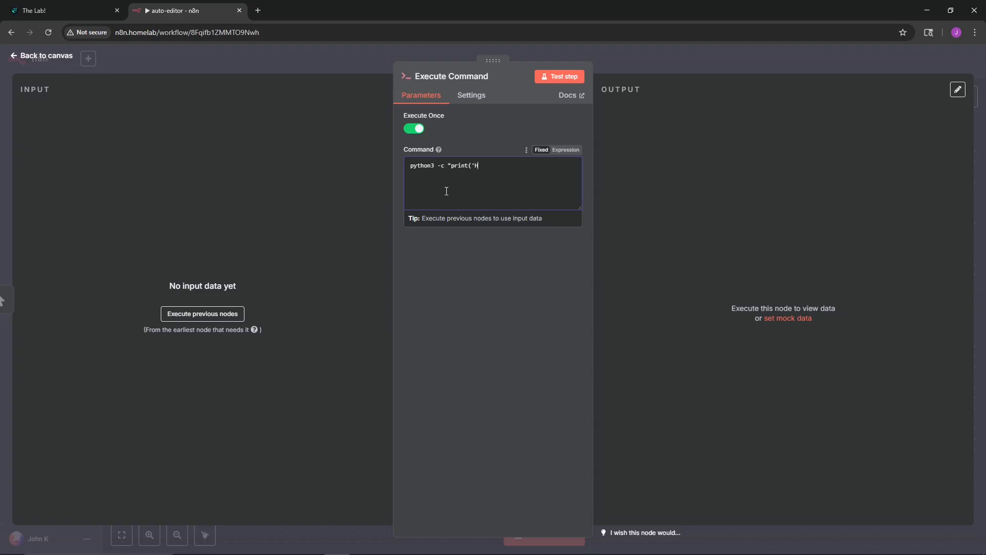
click(559, 76)
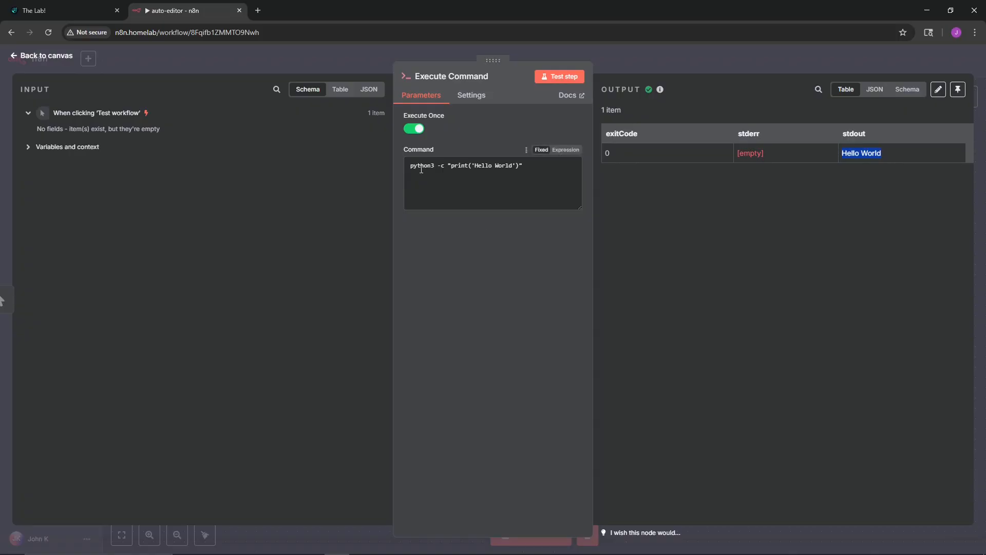
Highlight the python3 command text, then return to the workflow canvas
double_click(421, 165)
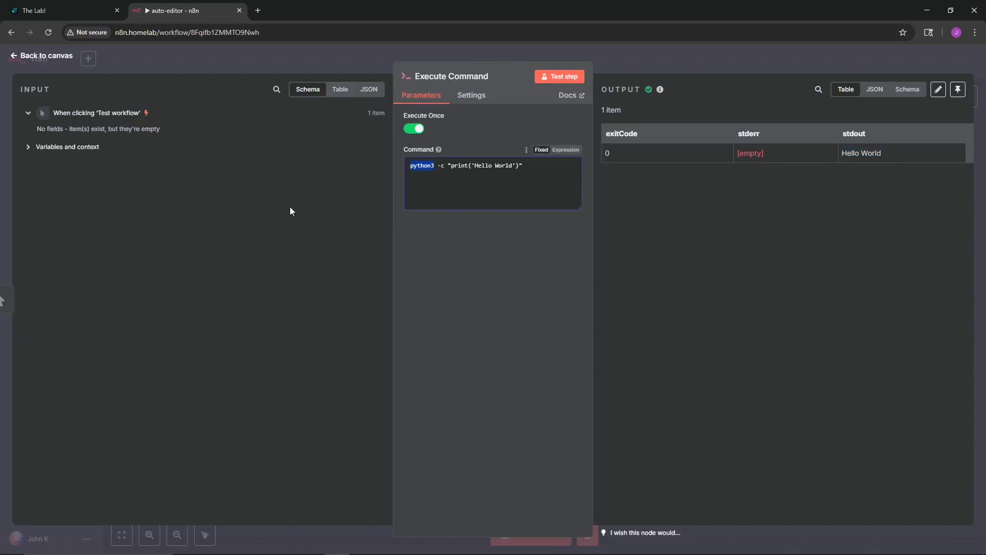
mouse_move(470, 95)
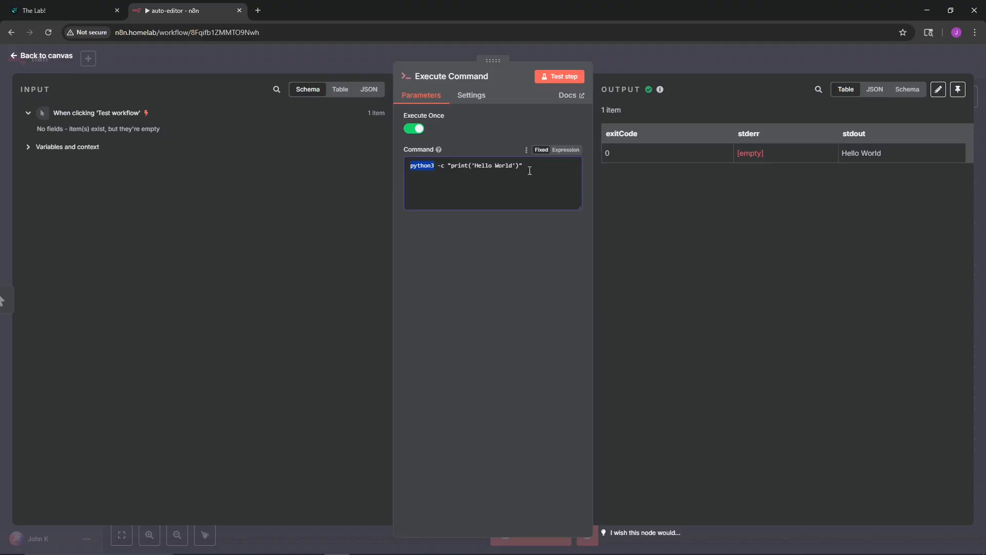
triple_click(466, 165)
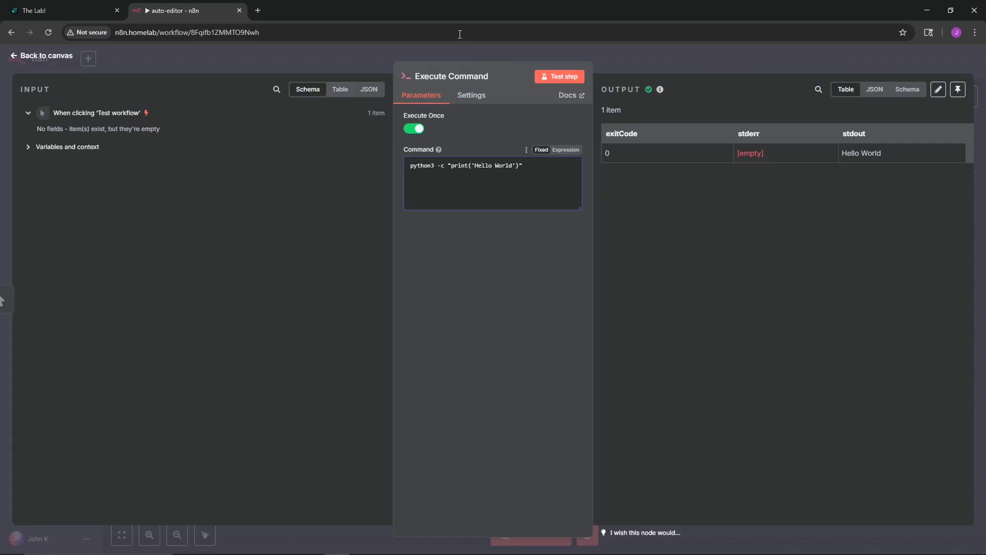
click(40, 55)
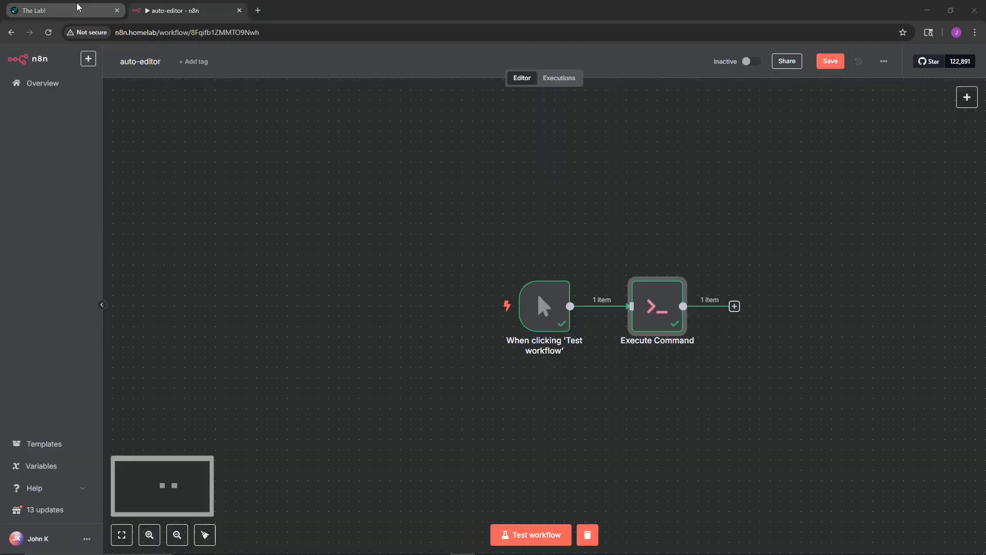
Reach the HomeLab GitLab project from the Dashy dashboard and scroll through it
click(56, 10)
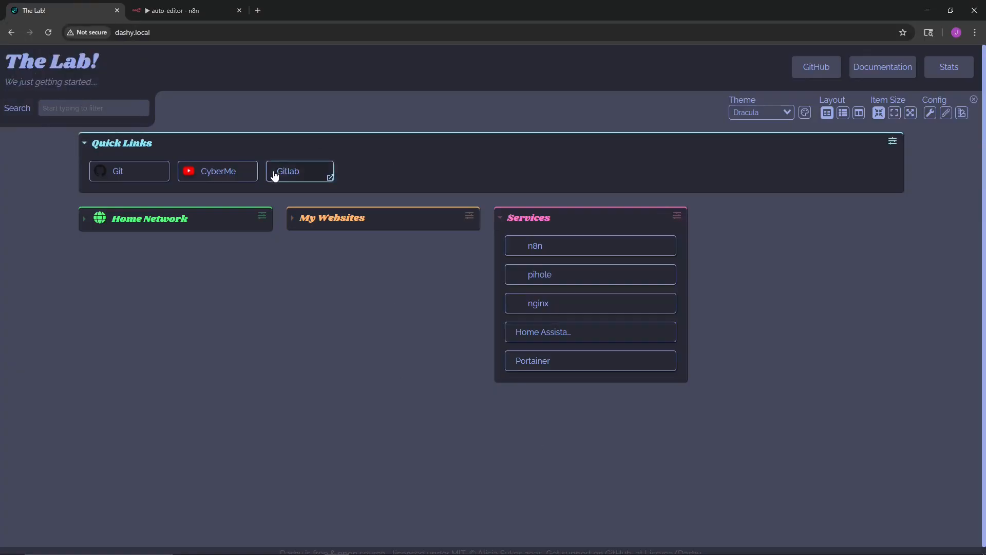
click(300, 170)
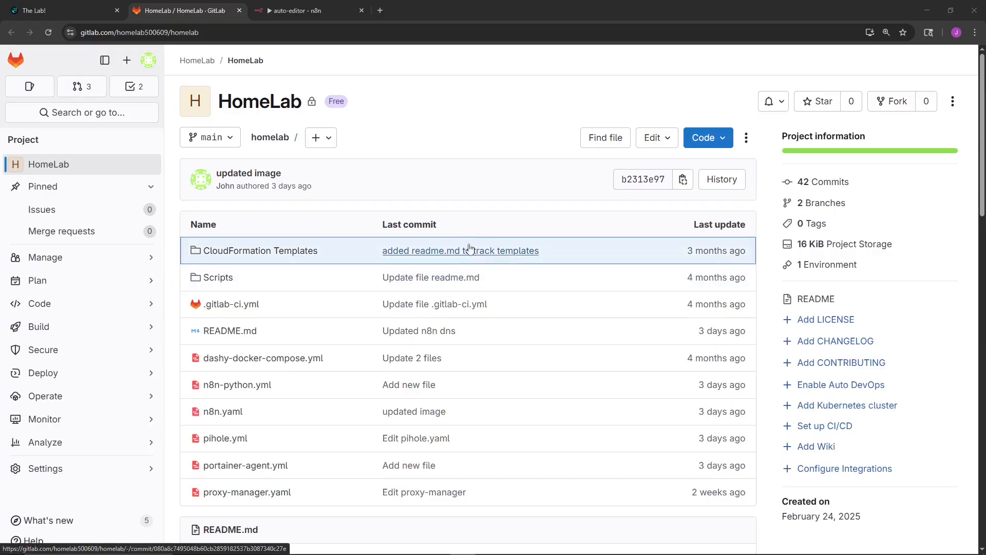
scroll(down, 3)
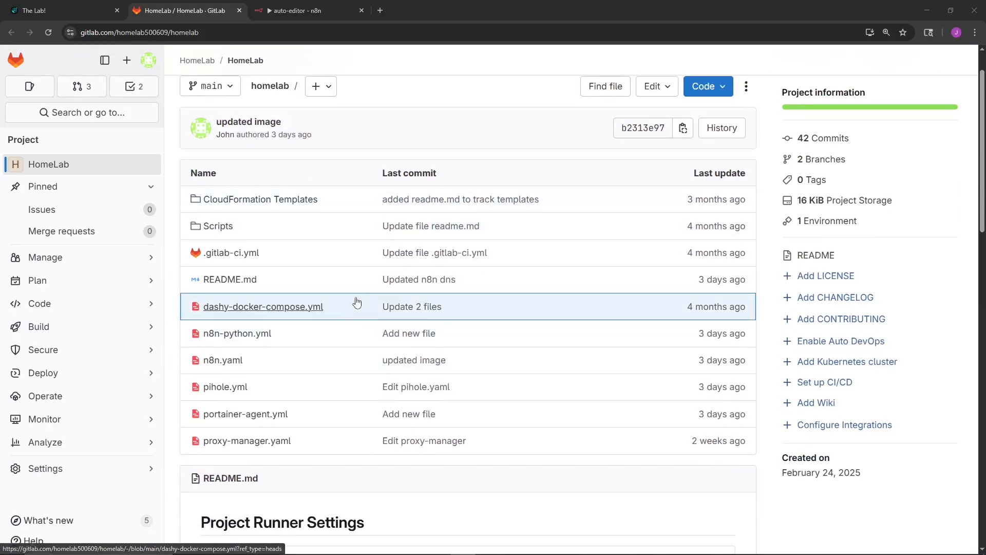
scroll(down, 3)
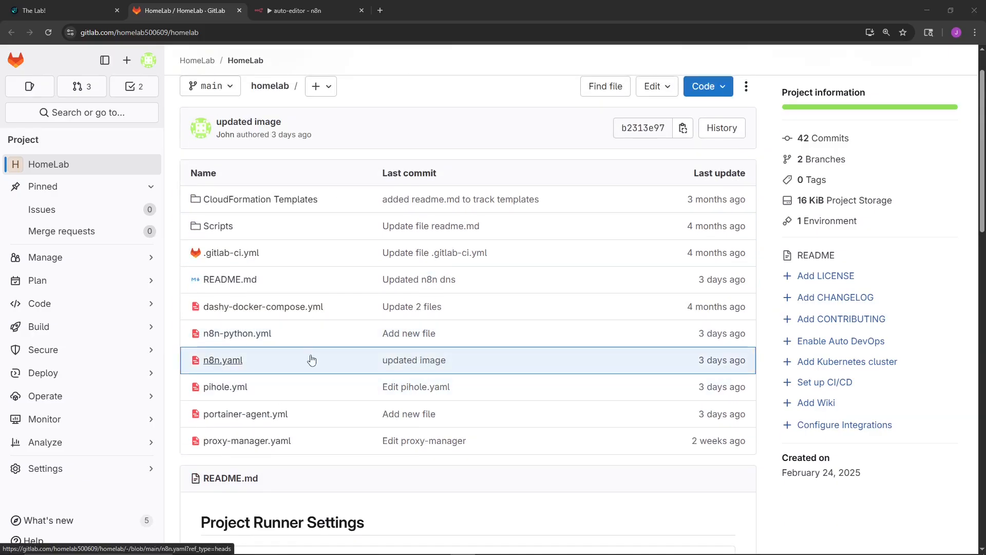
scroll(down, 3)
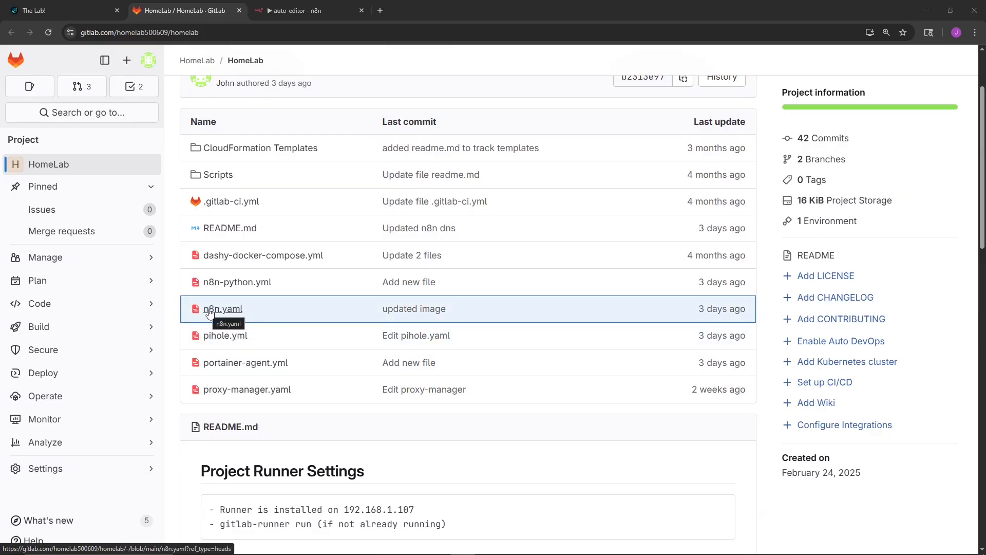
mouse_move(194, 317)
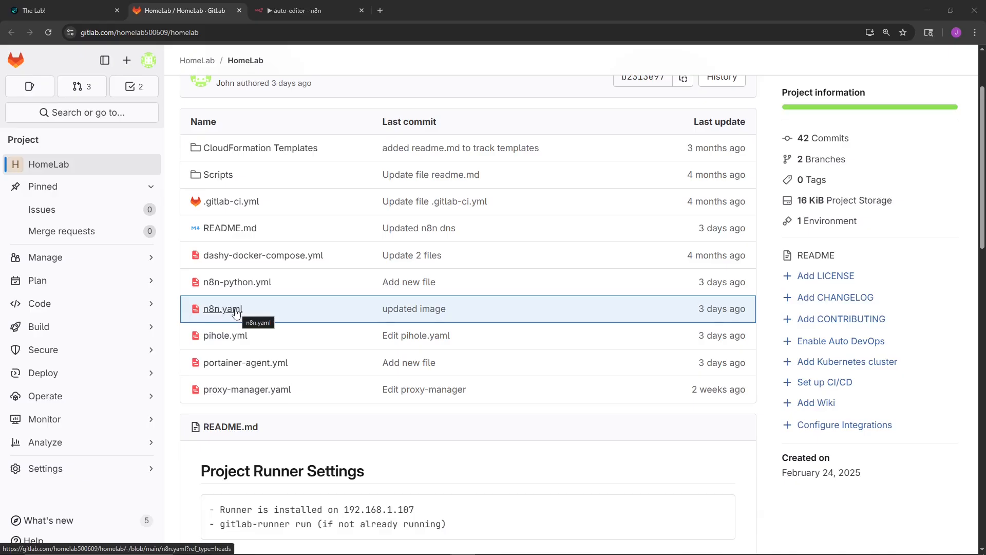
Show the project's container registry listing homelab/n8n-python and homelab images
click(39, 303)
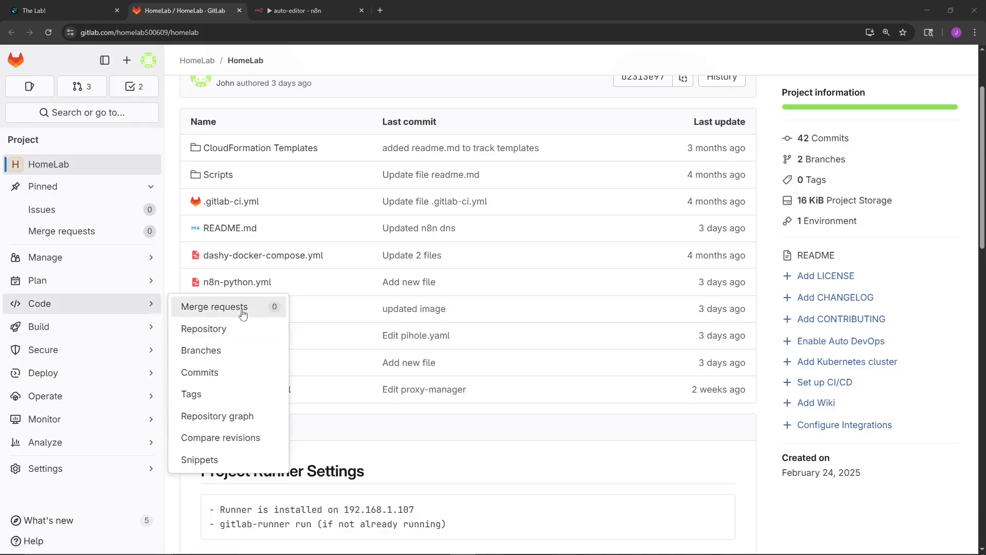
click(237, 281)
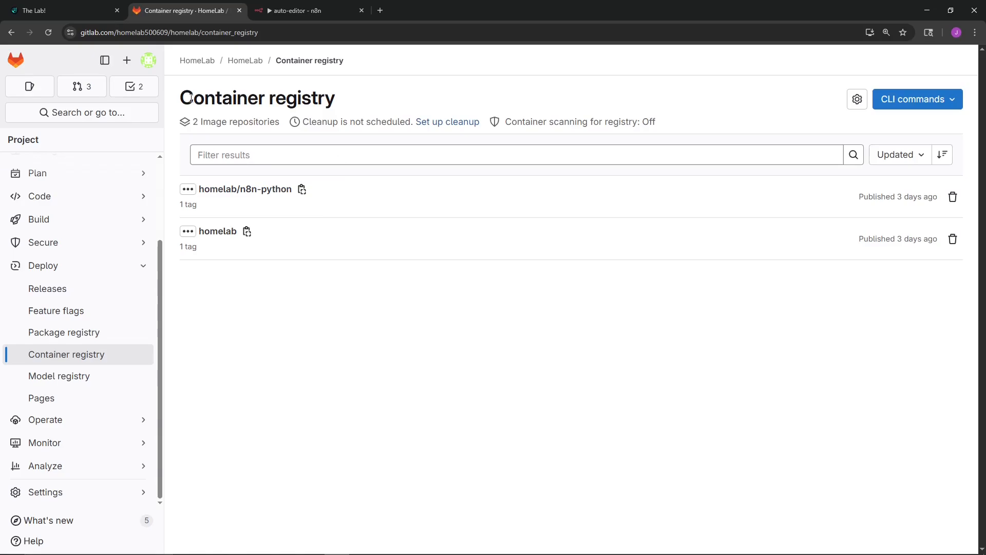
mouse_move(245, 189)
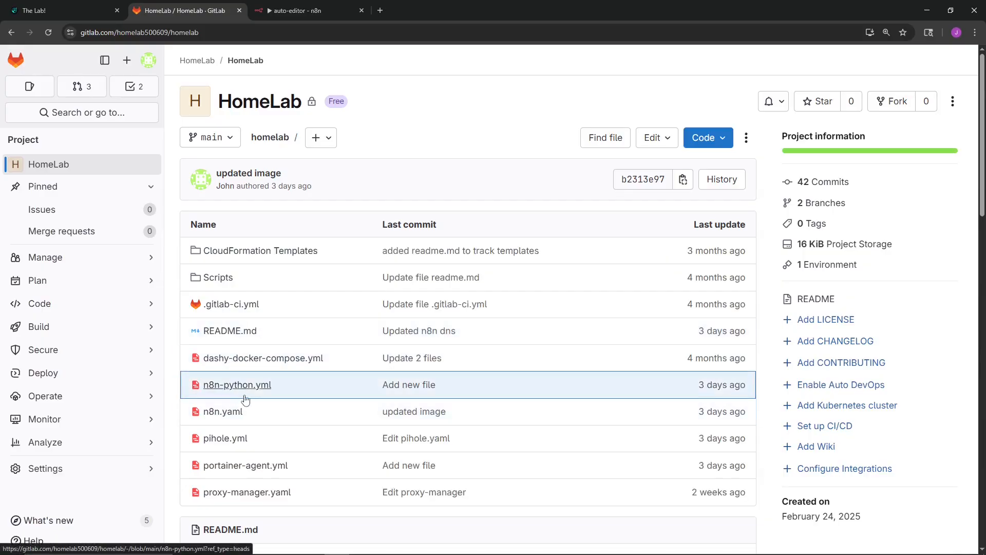
View the n8n.yaml compose file and highlight its image setting
click(236, 384)
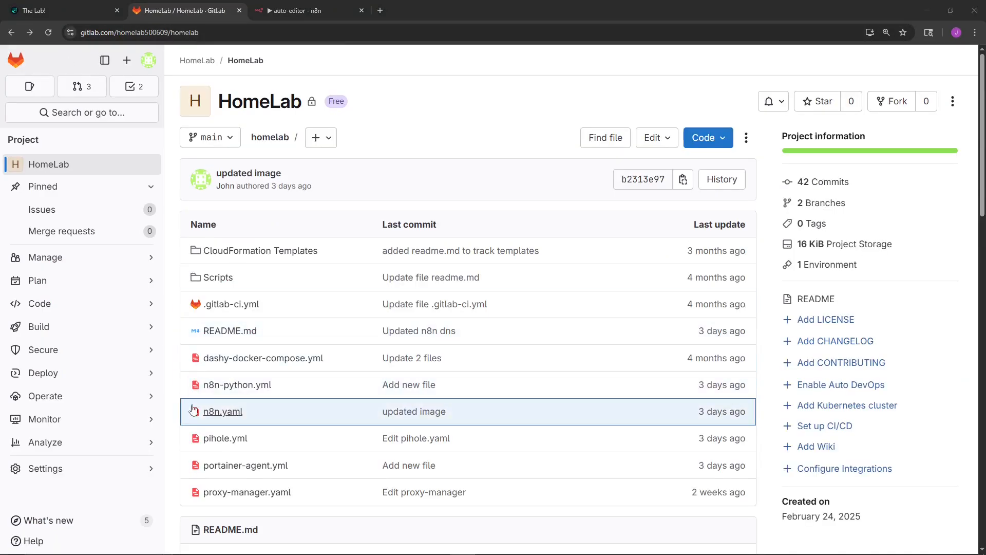
mouse_move(222, 421)
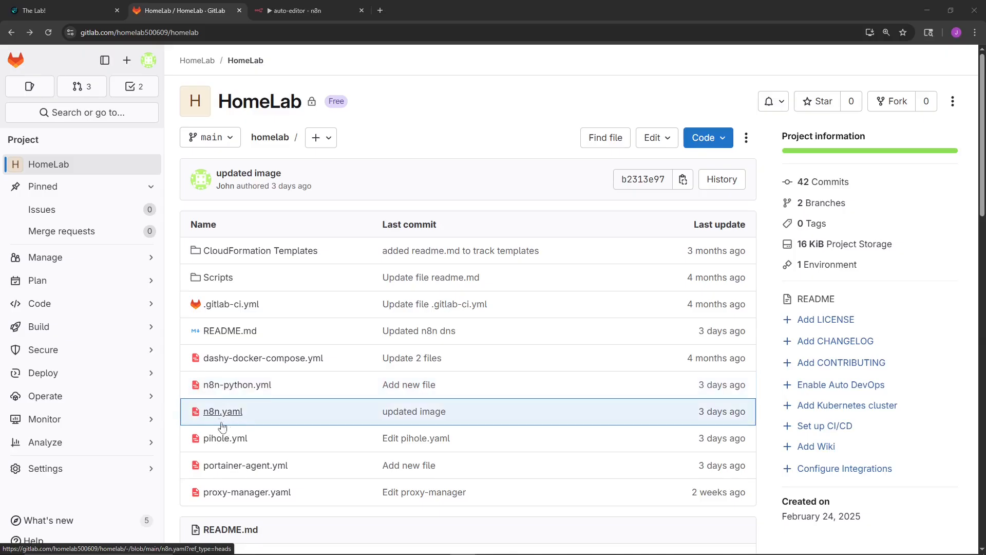
click(222, 411)
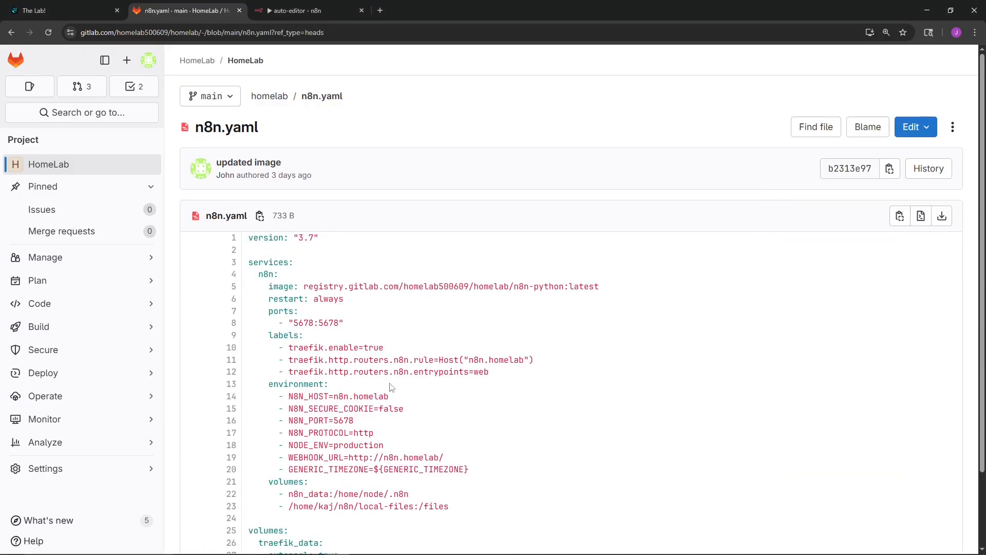
scroll(down, 3)
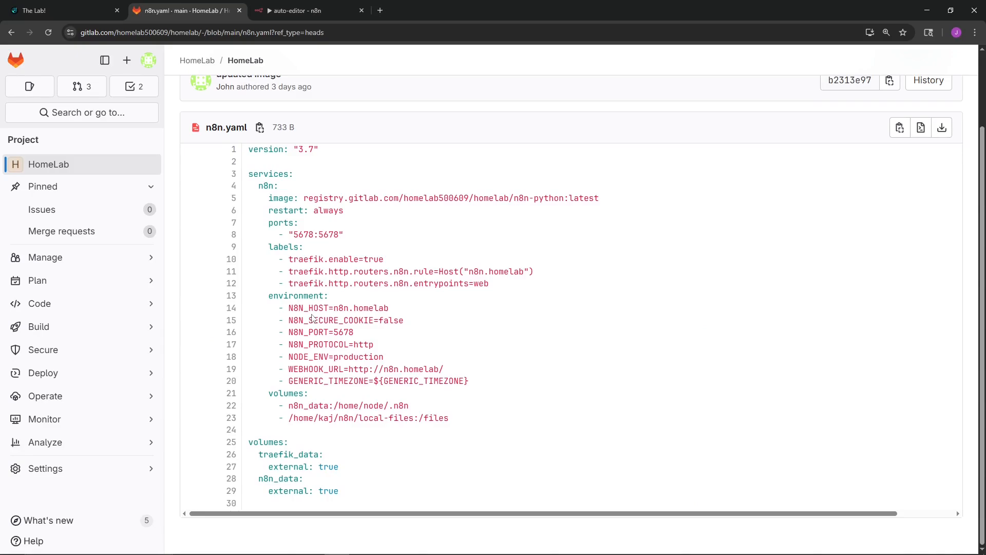
mouse_move(317, 245)
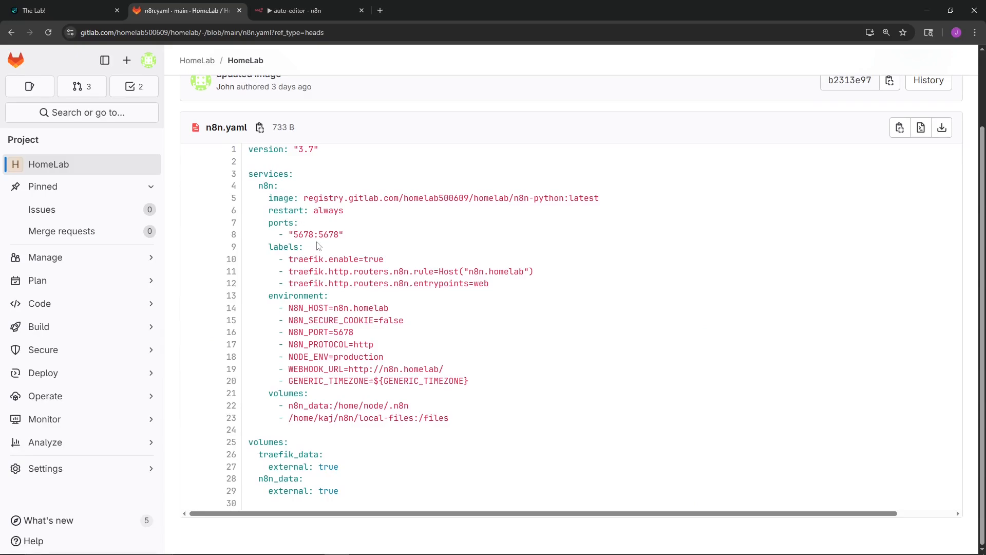
scroll(up, 3)
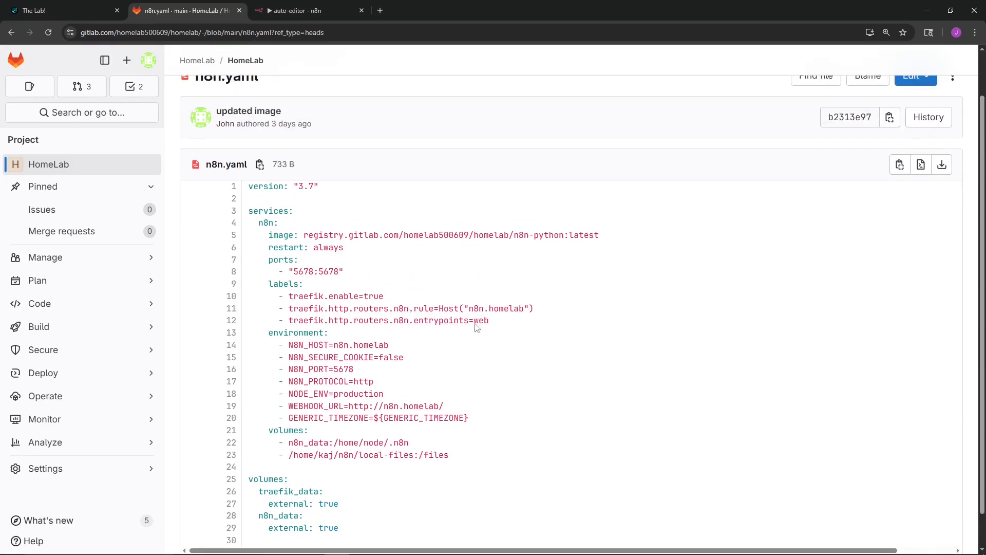
mouse_move(269, 251)
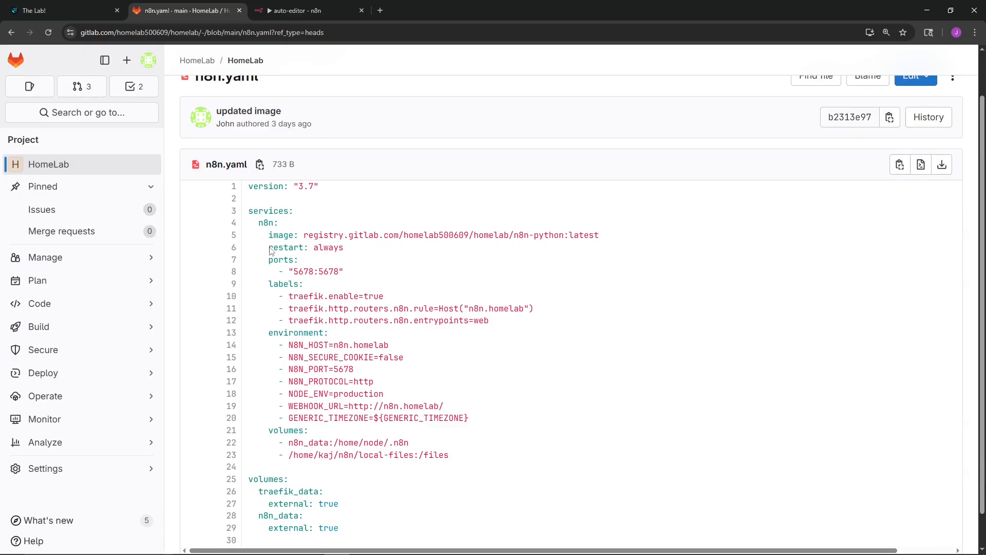
scroll(down, 3)
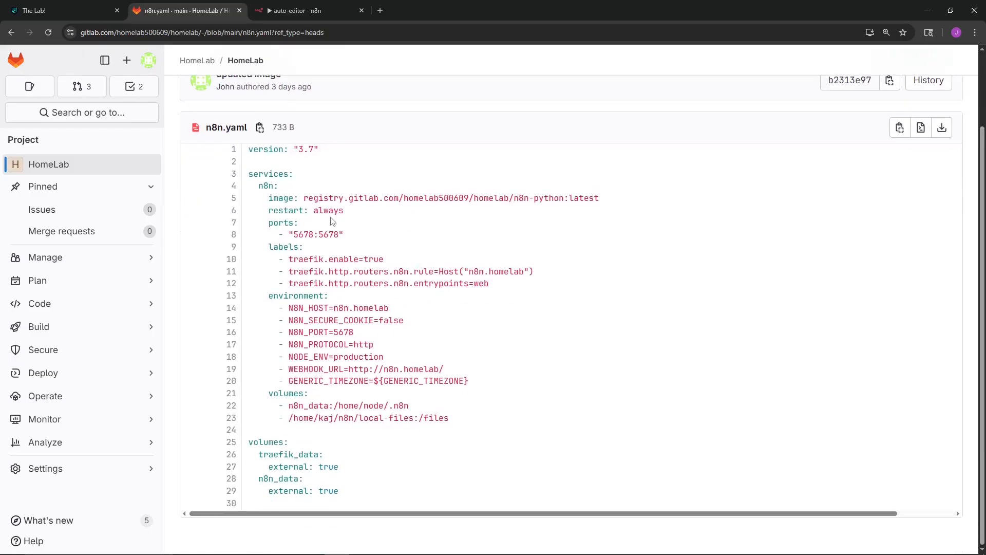
double_click(285, 197)
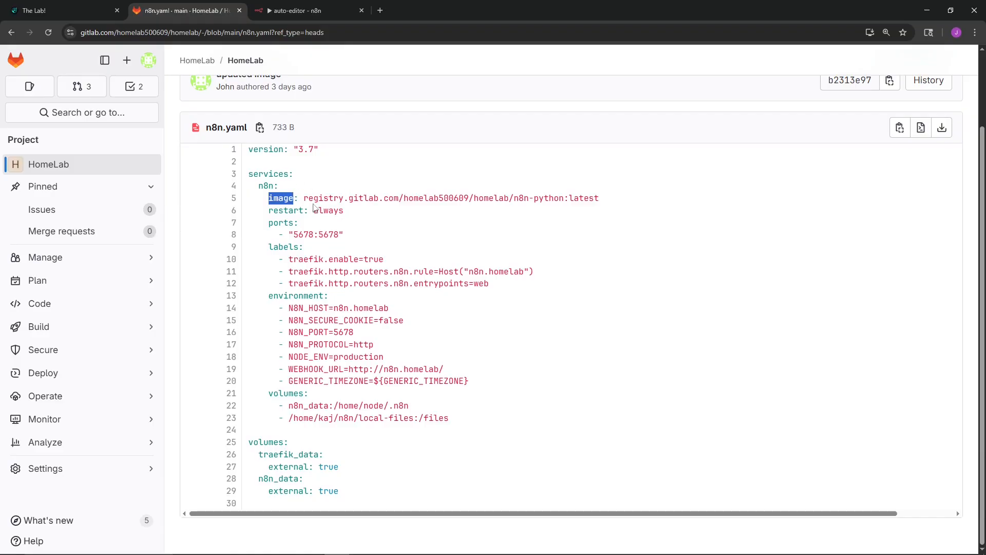
double_click(350, 197)
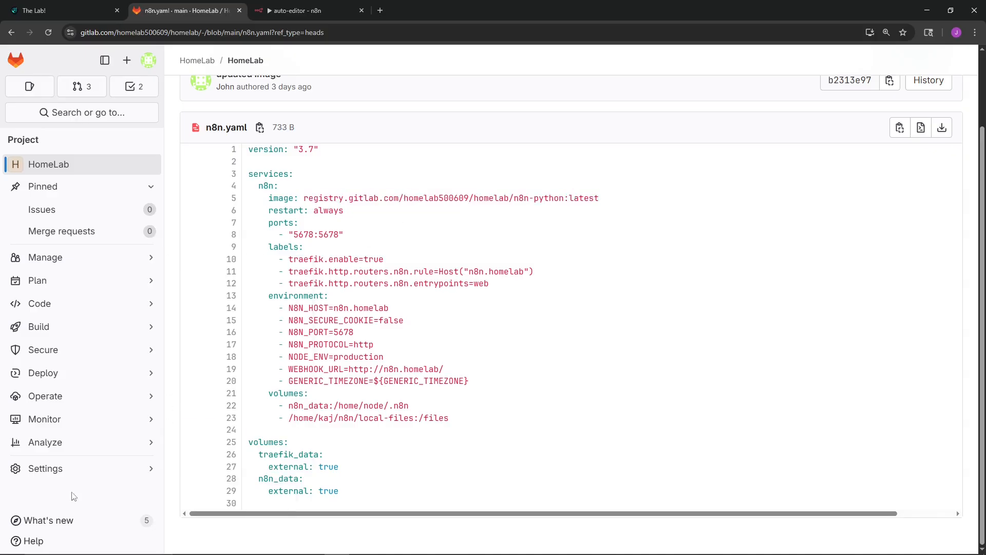
Show the n8n-python repository in the container registry with its single latest tag
click(43, 372)
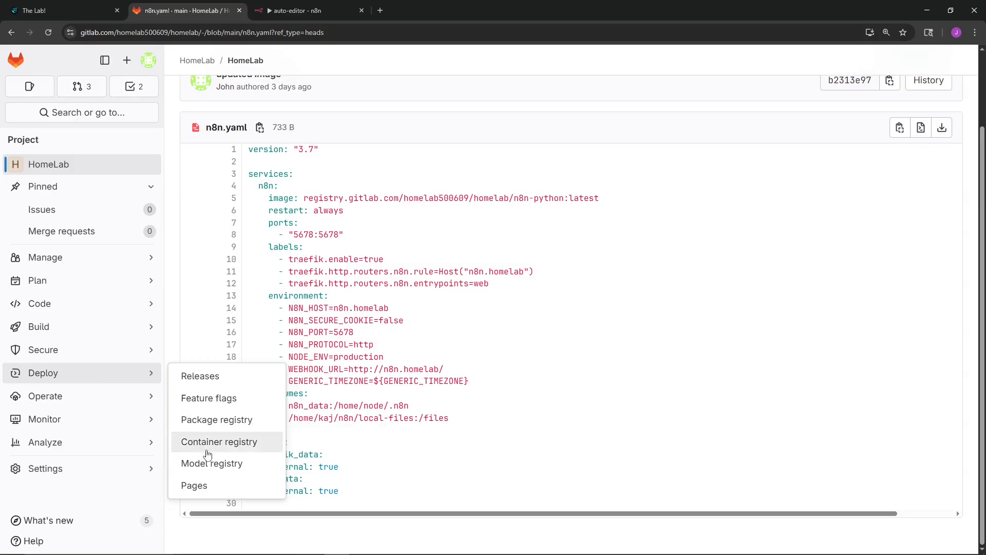
click(219, 442)
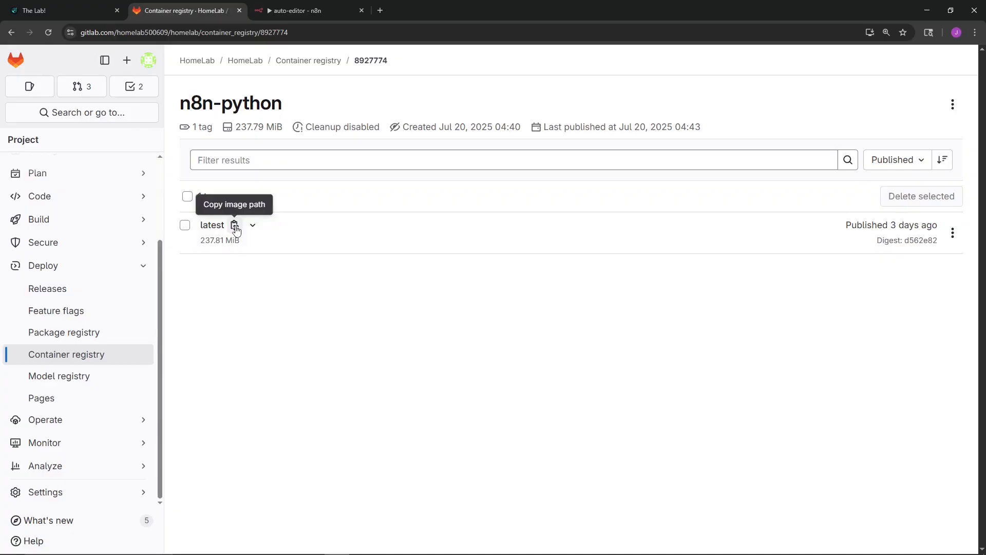
mouse_move(104, 311)
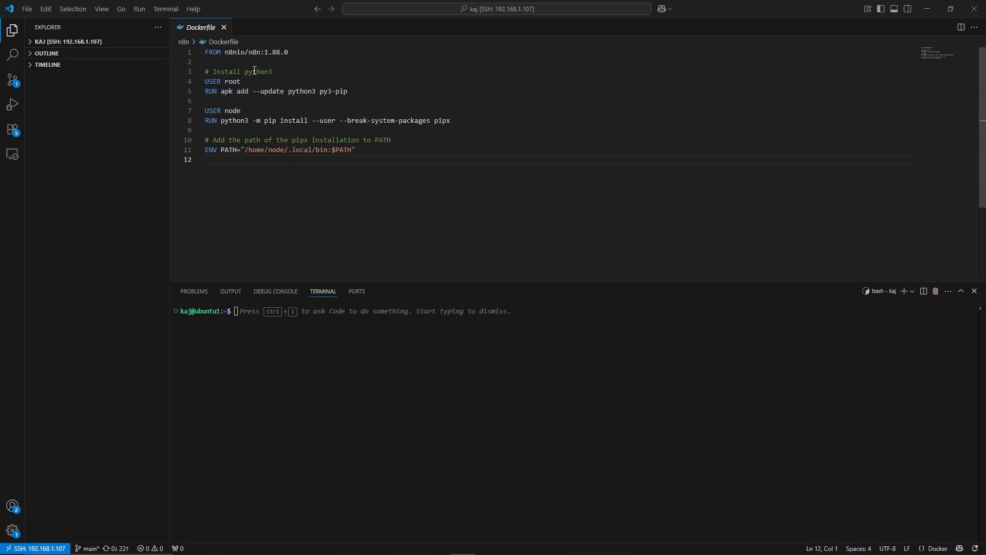
Highlight the n8nio base image and the python3 and pip parts of the Dockerfile install line
double_click(235, 52)
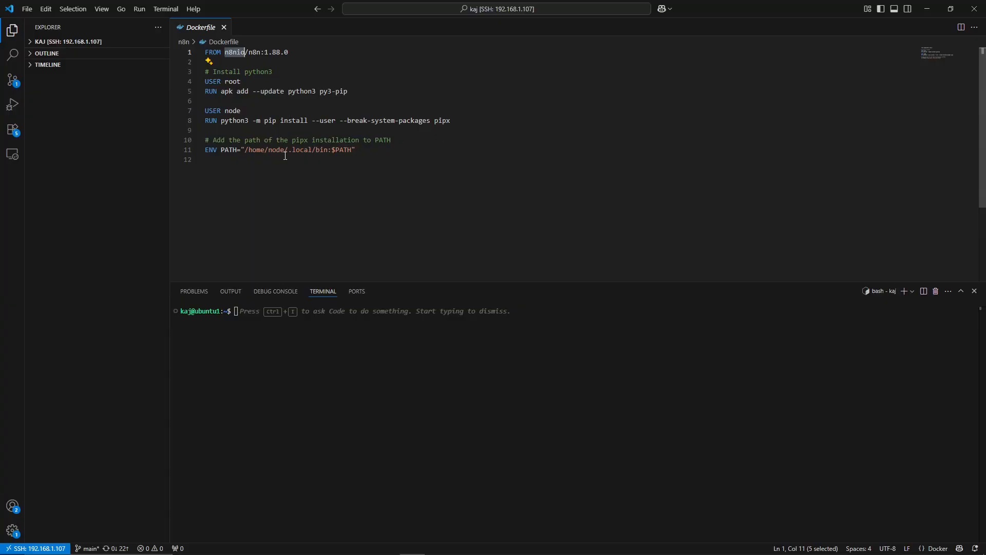
mouse_move(254, 73)
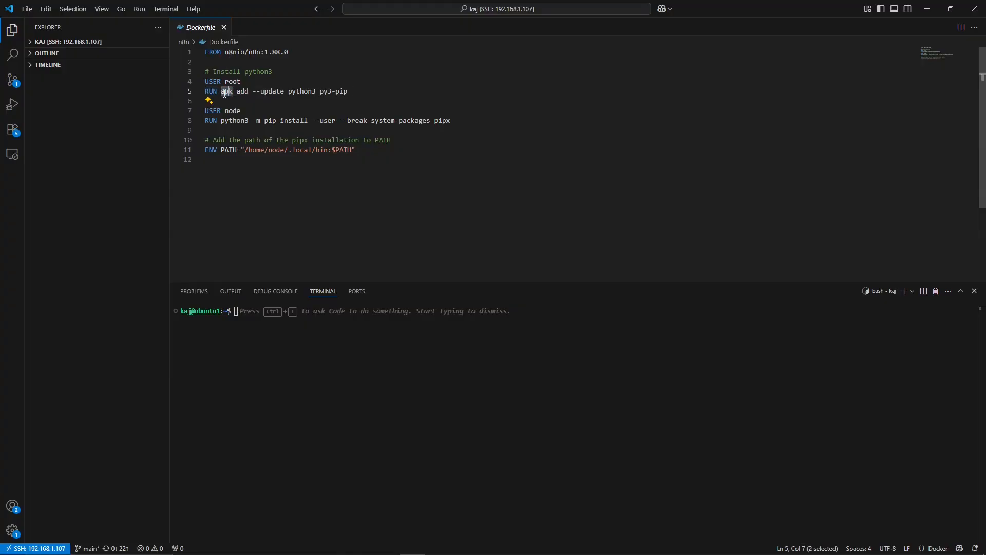
drag(233, 91, 317, 91)
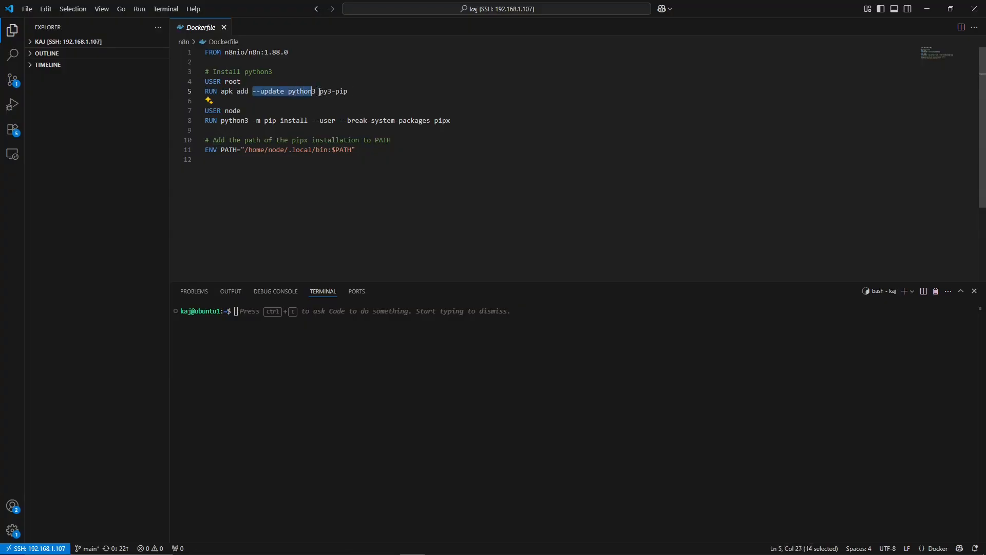
drag(317, 91, 347, 91)
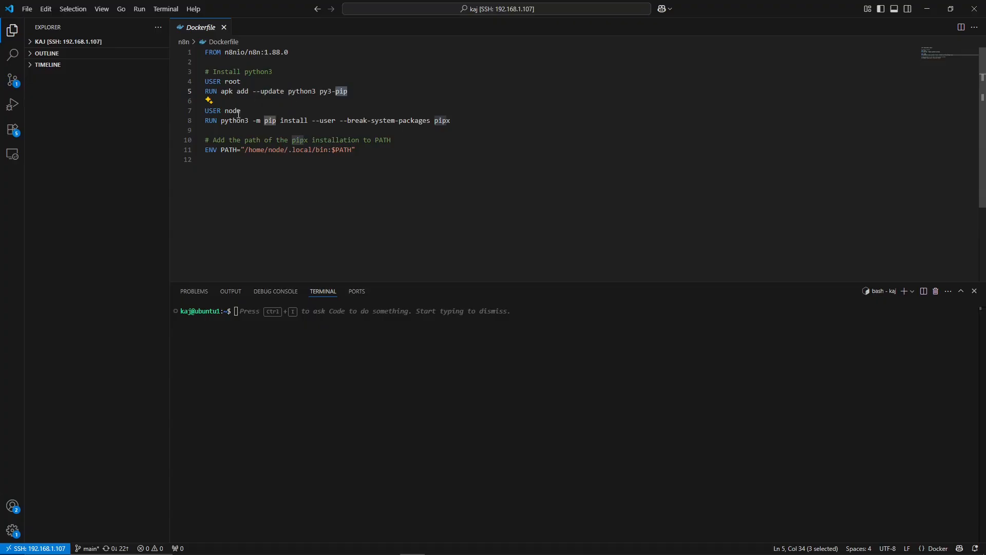
triple_click(222, 111)
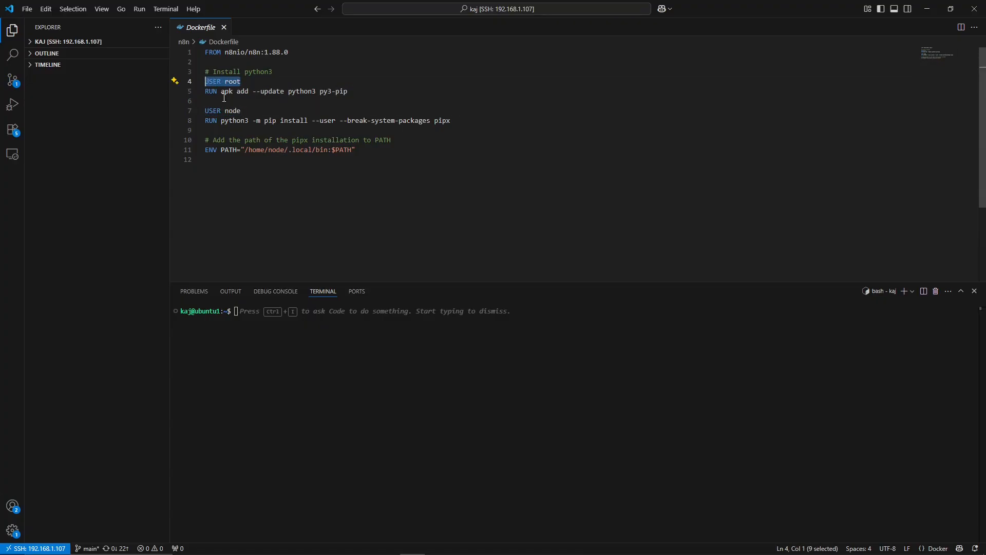
mouse_move(244, 115)
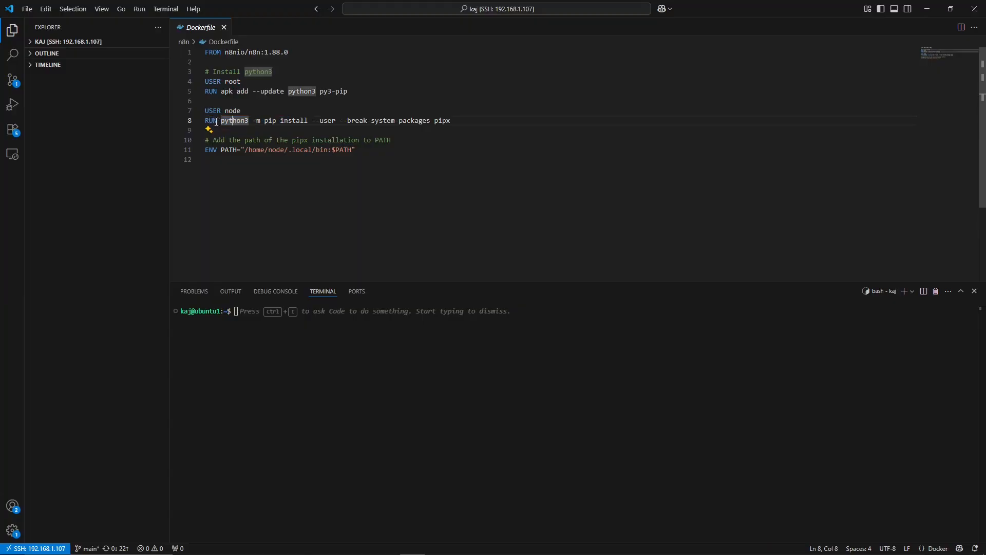
double_click(209, 120)
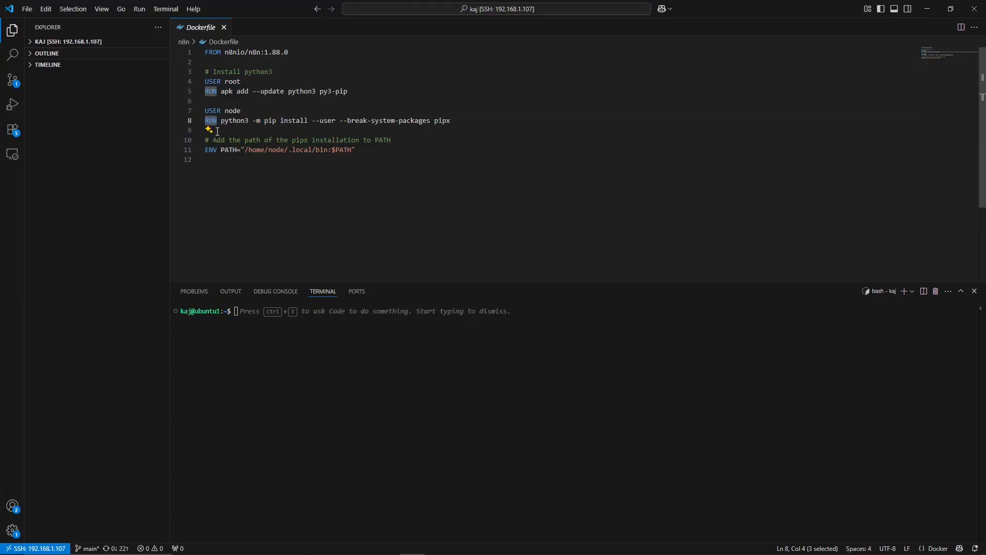
click(256, 120)
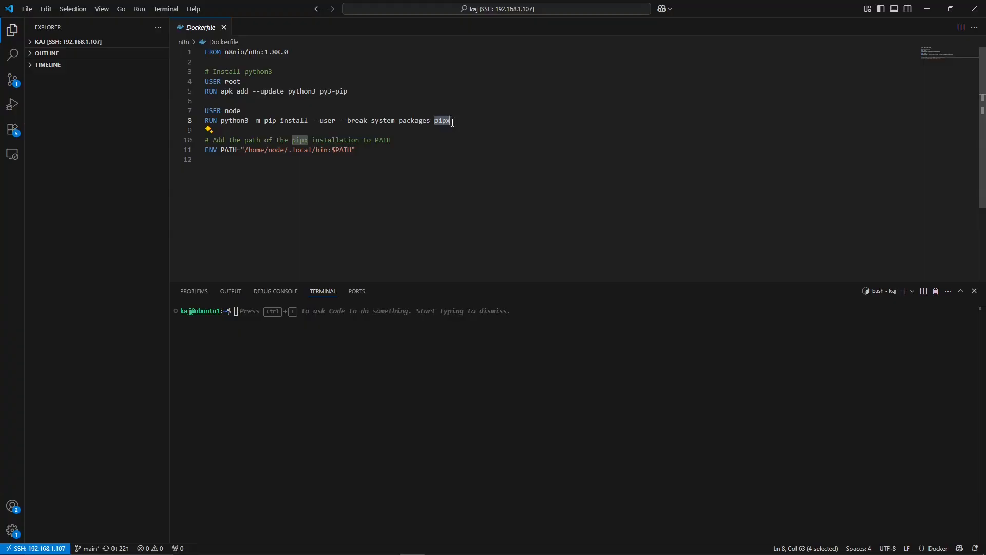
mouse_move(386, 127)
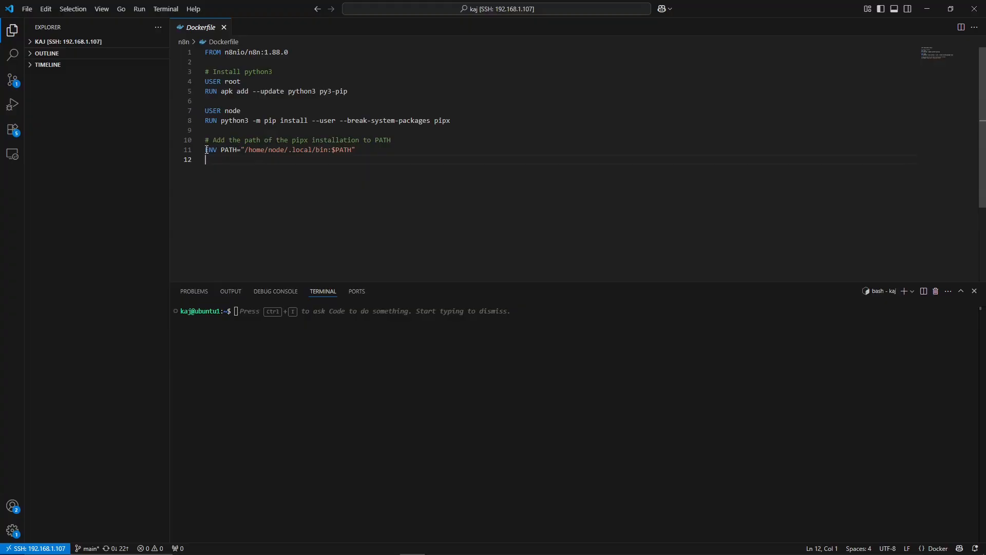
double_click(228, 150)
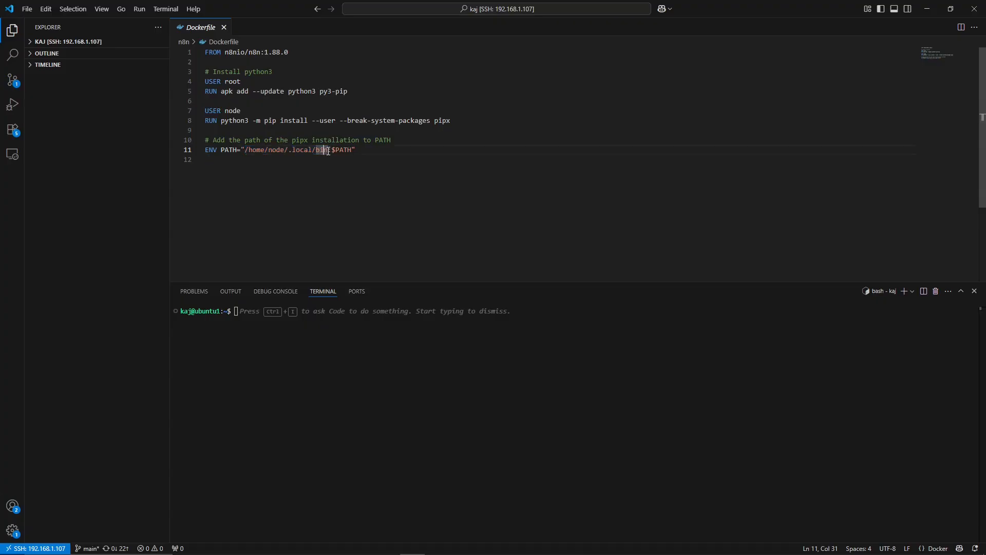
drag(243, 150, 326, 150)
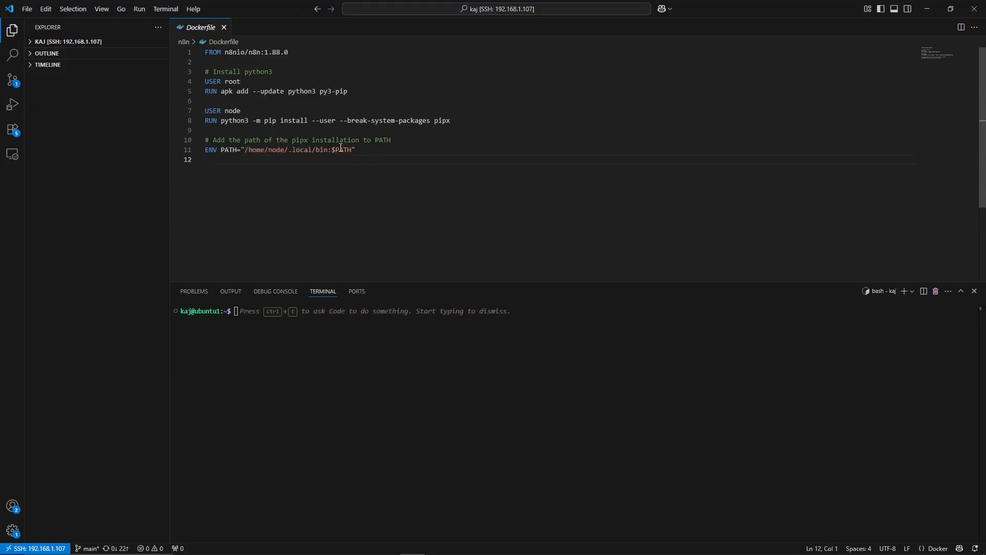
Run docker login registry.gitlab.com in the integrated terminal
click(352, 150)
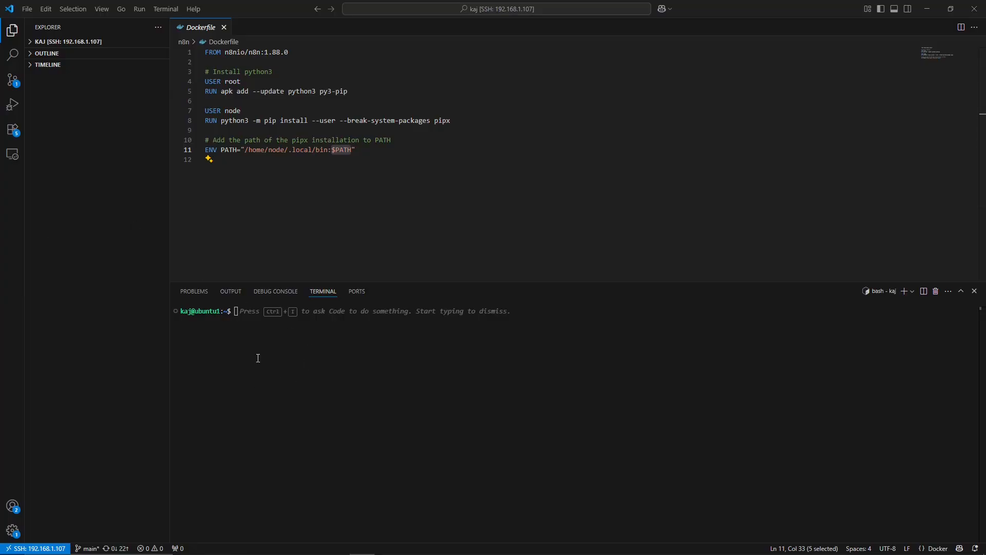
mouse_move(284, 307)
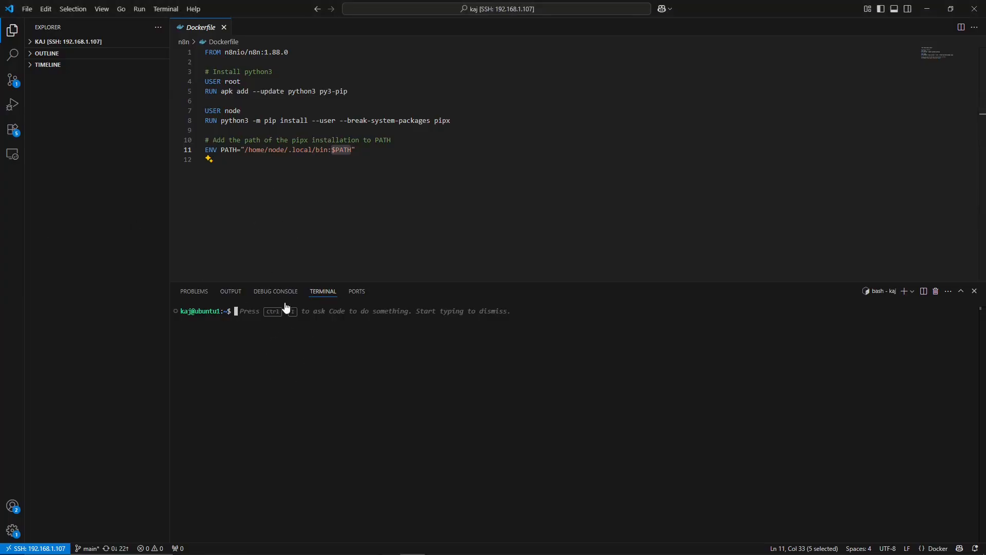
mouse_move(304, 333)
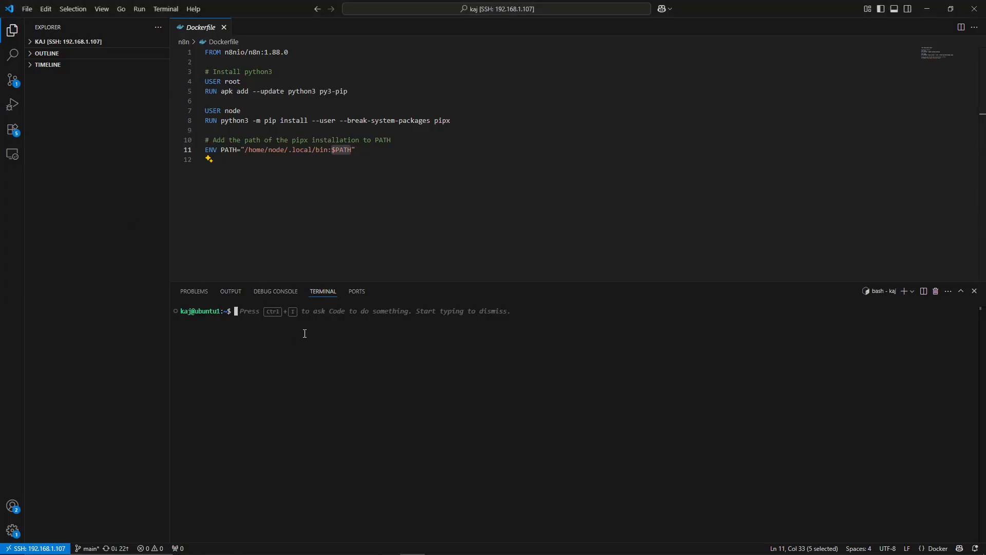
text(docker lo)
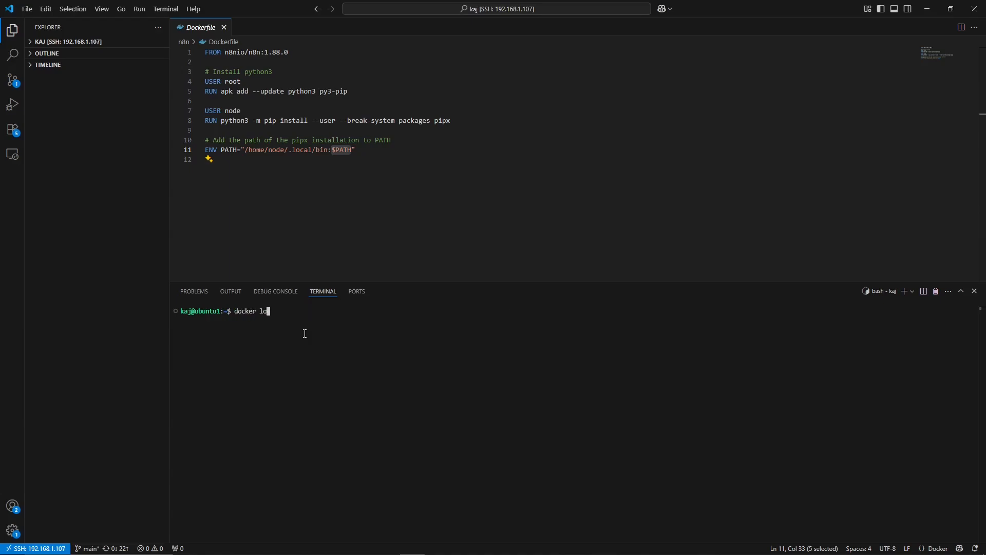
text(gin)
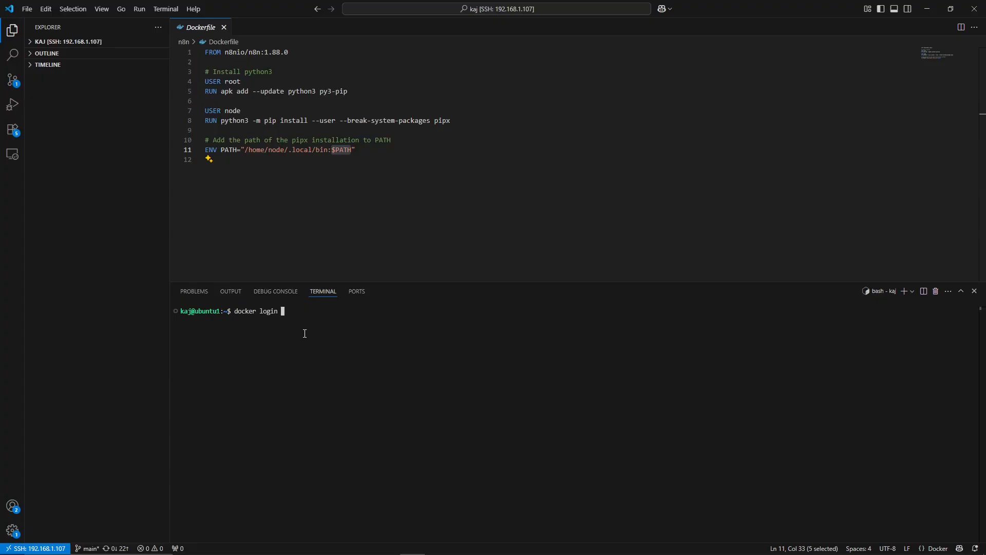
text(registry.gitlab.co)
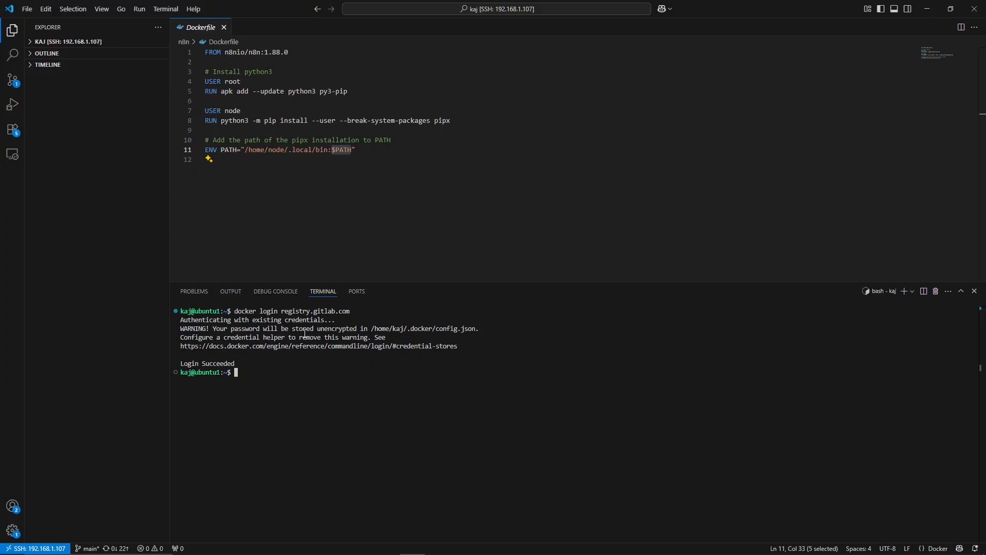
Rename ~/.docker/config.json to config.json.bak as a backup
text(mv ~/.docker/config.json ~/.docker/config.json.bak)
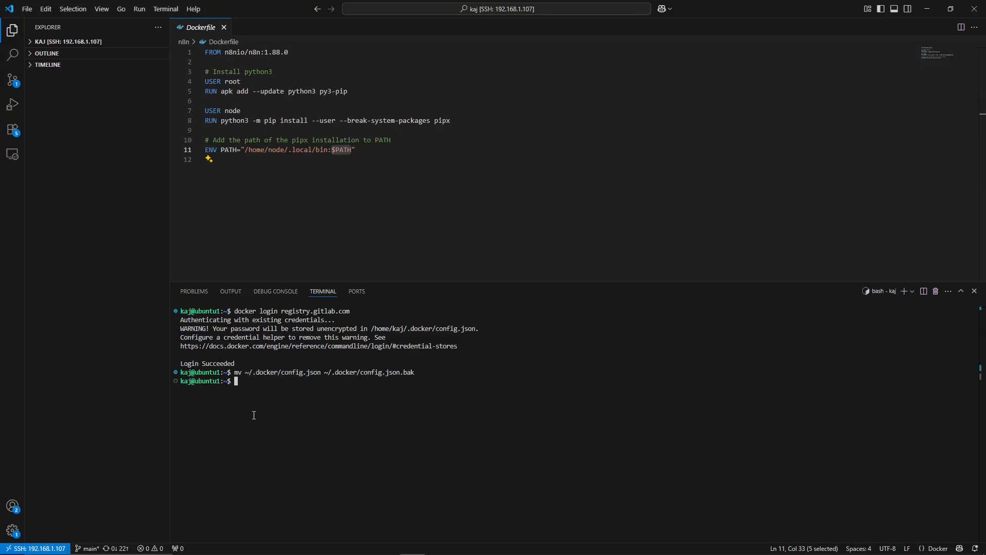
double_click(299, 372)
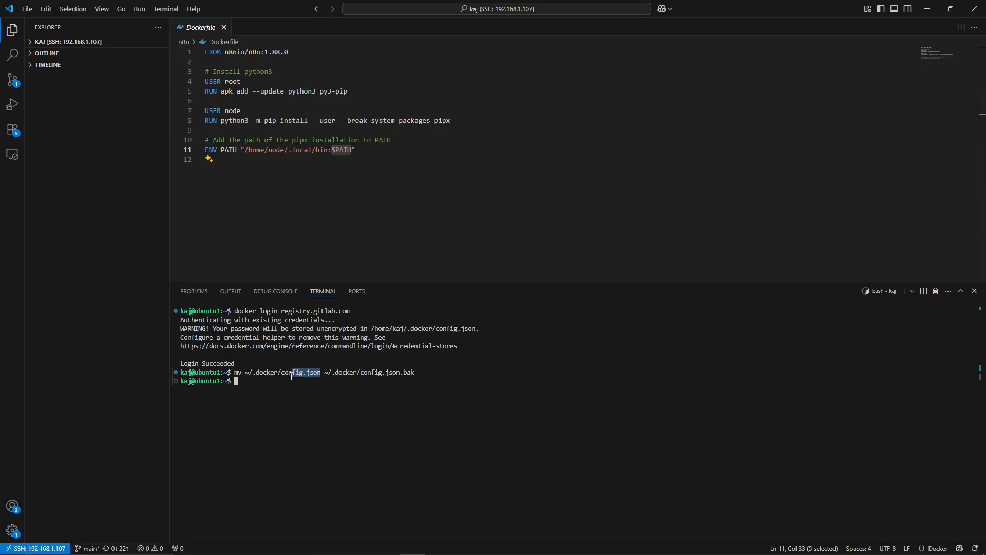
text(d)
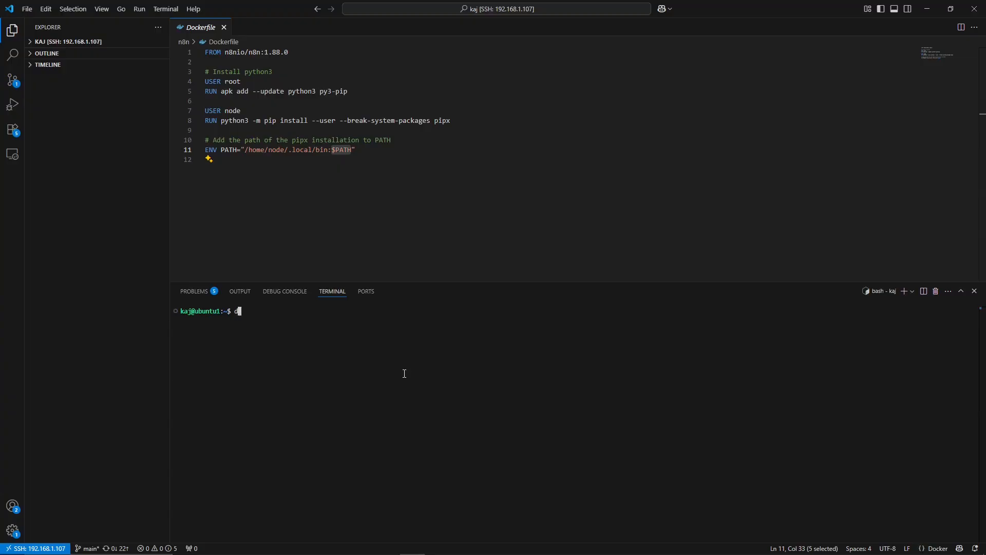
text(ocker)
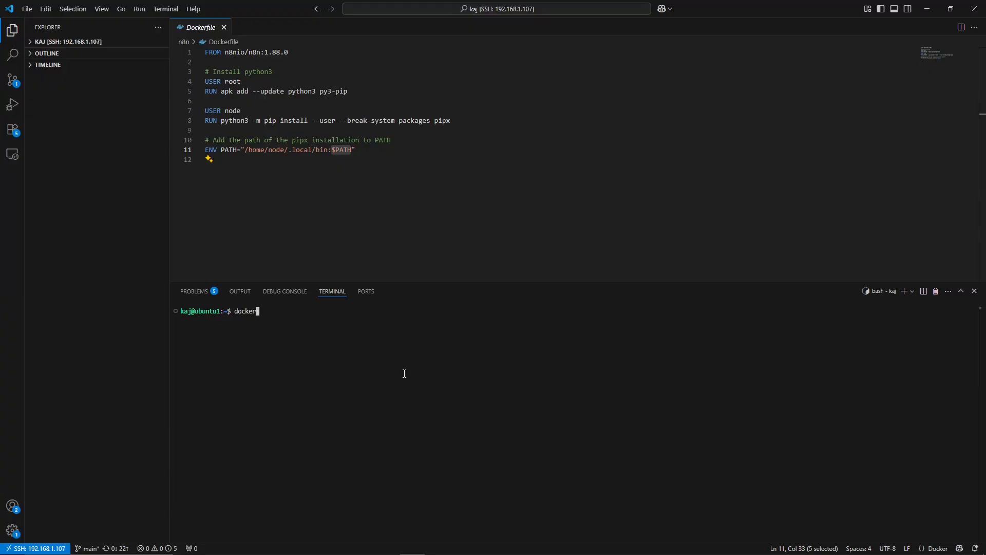
text(login gitlab.registry.com)
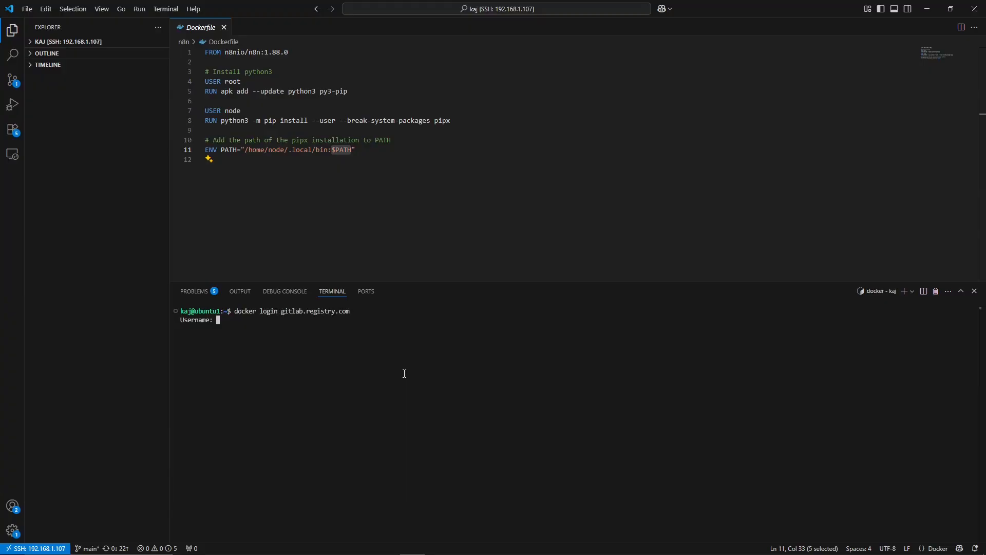
key(ctrl+c)
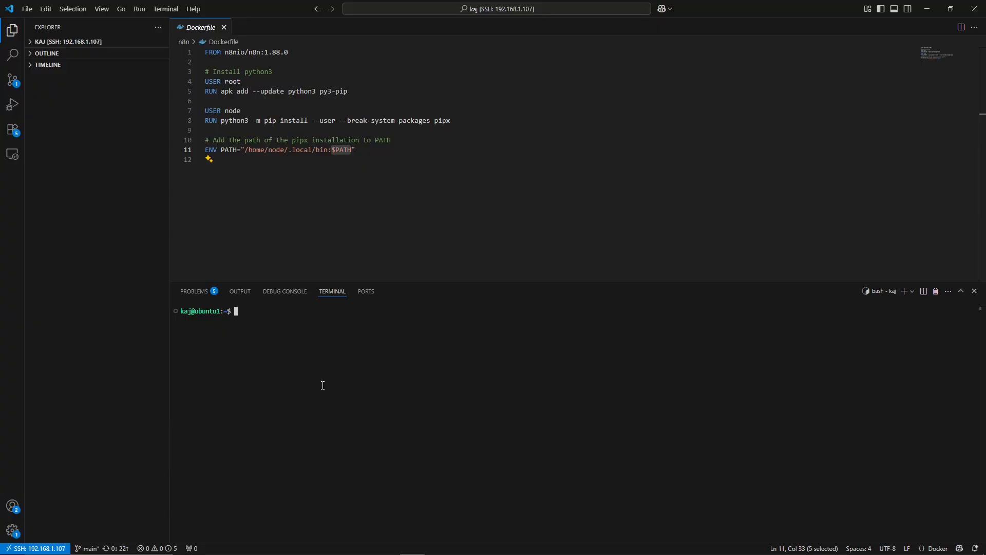
Run docker build -t registry.gitlab.com/homelab500609/homelab . to build the image
text(docker build -t)
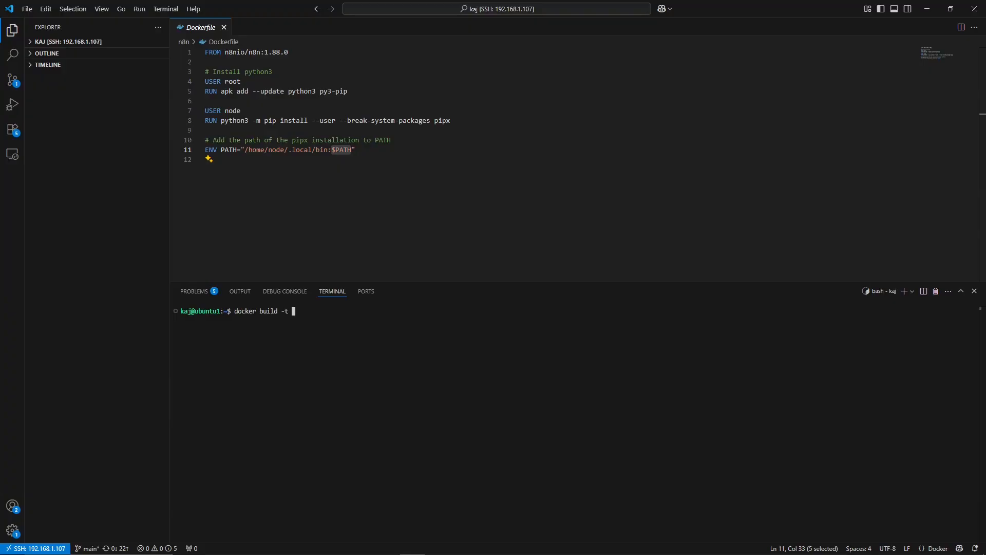
text(registry.gitlab.com/homelab500609/homelab)
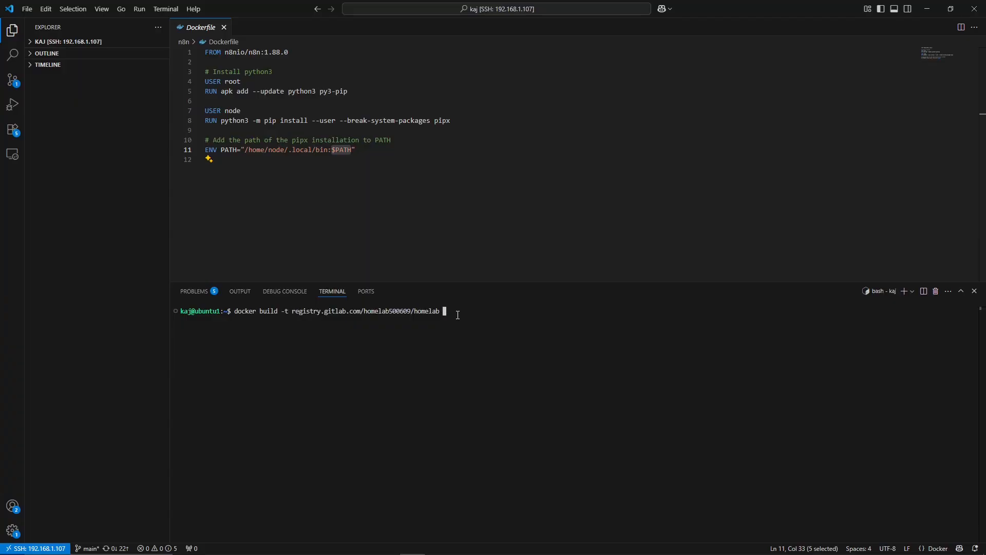
text(.)
text(cd n8n)
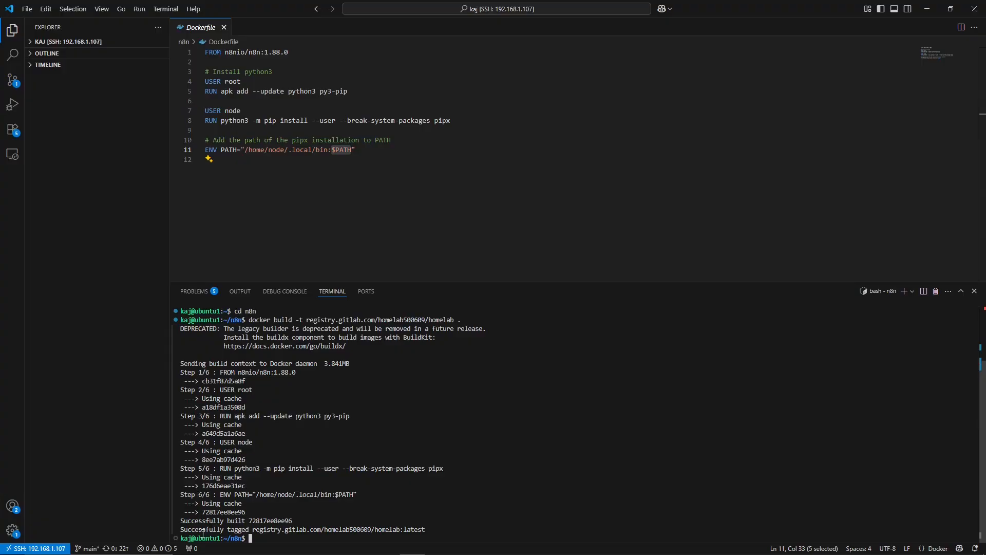
mouse_move(363, 509)
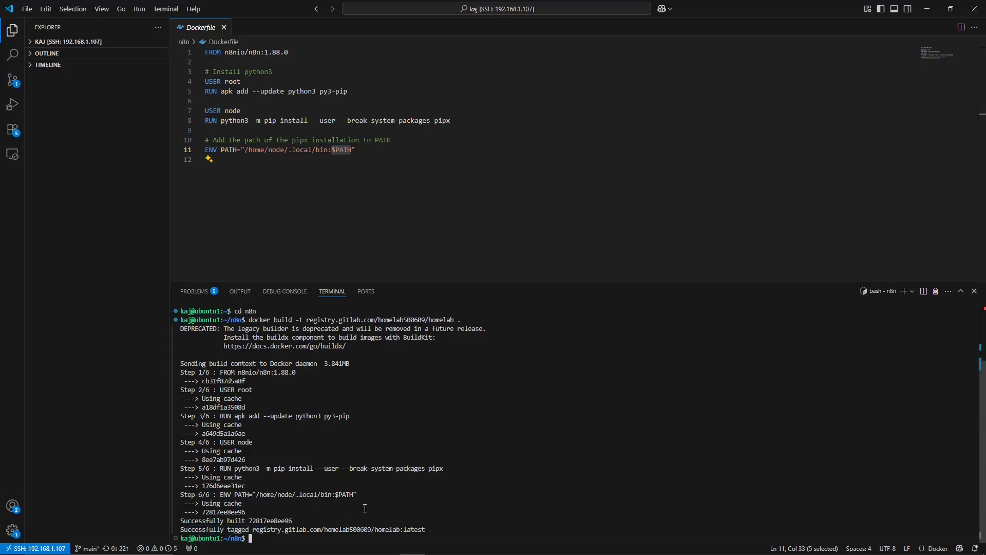
List local Docker images with docker image ls, picking out the n8n-python image
text(docker images ls)
text(docker image ls)
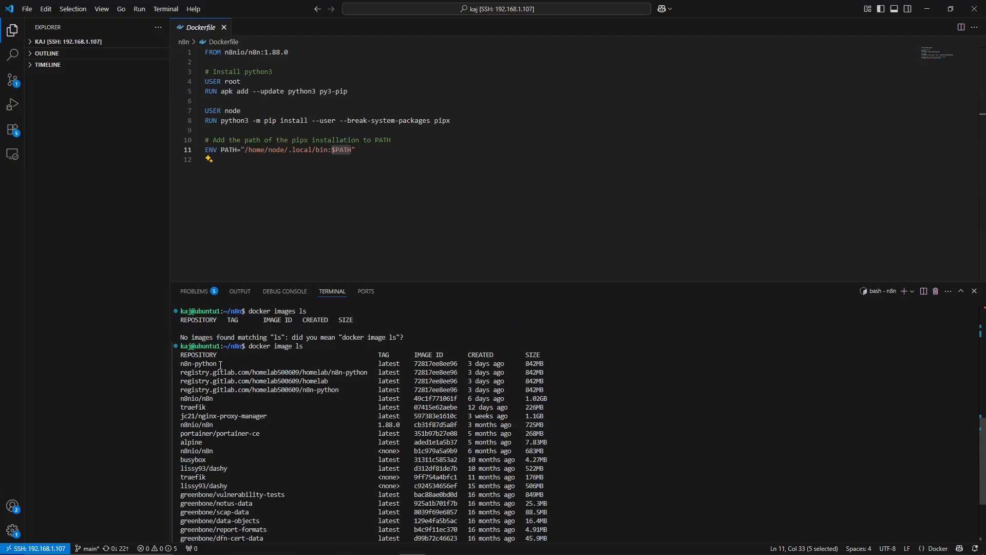
double_click(199, 364)
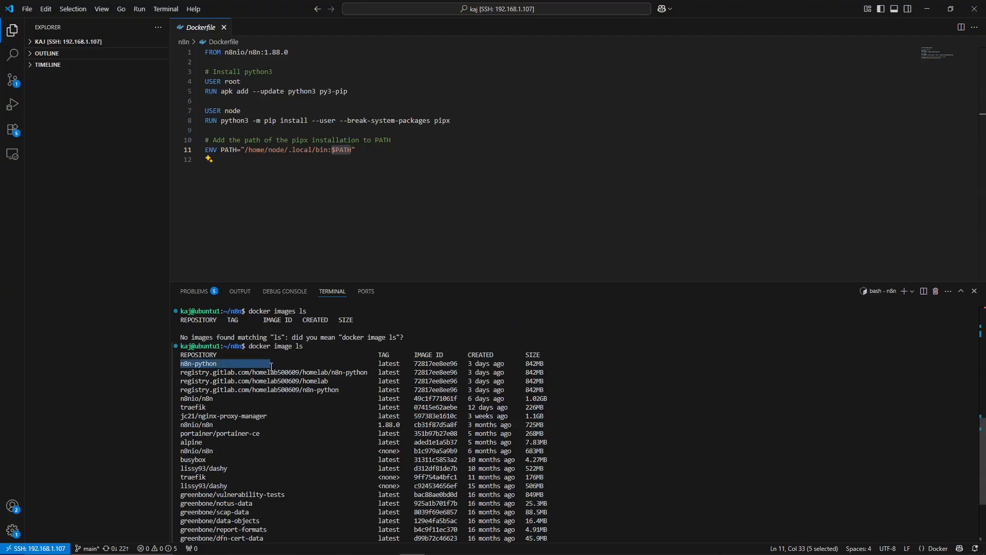
scroll(down, 3)
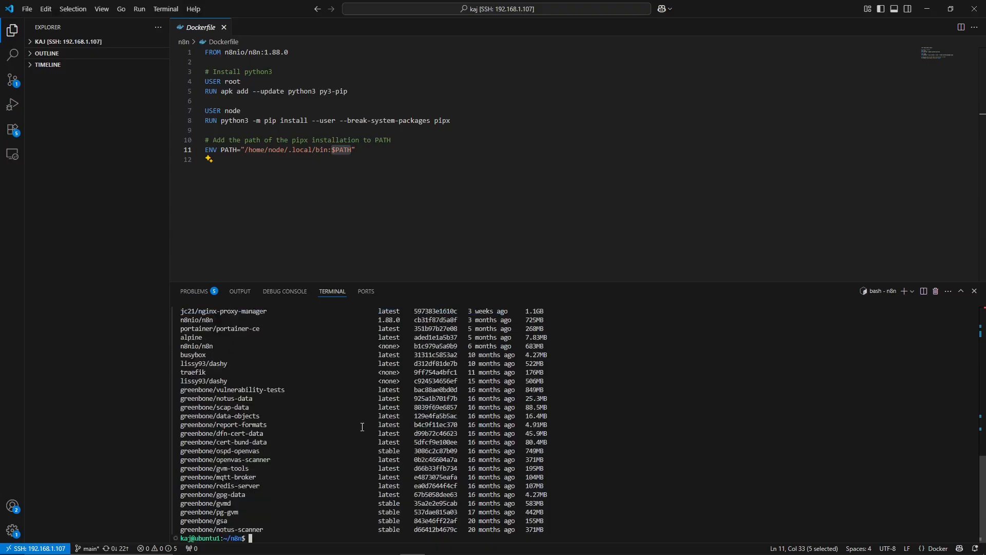
text(docker image ls)
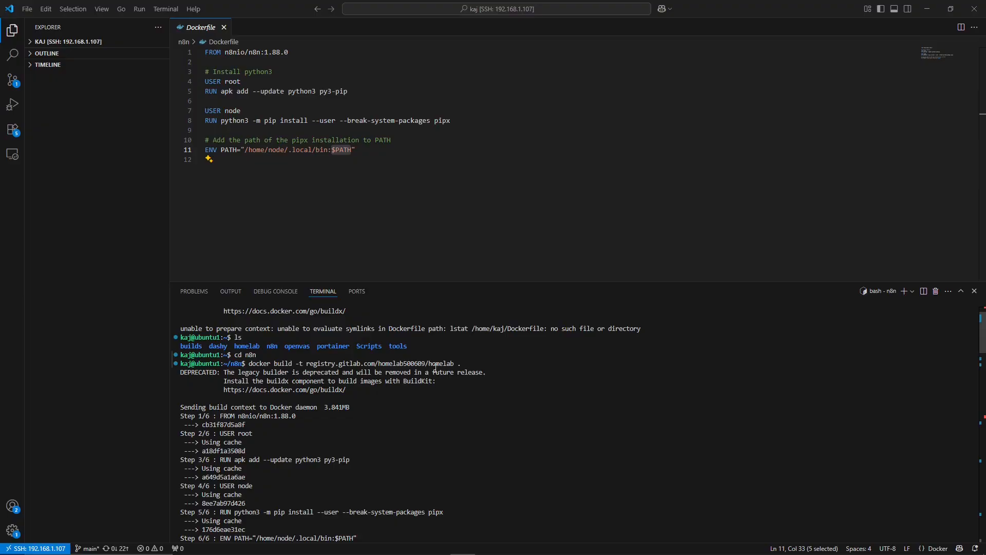
Build and push homelab/n8n-python2, then list images and check the registry shows it
drag(246, 364, 338, 364)
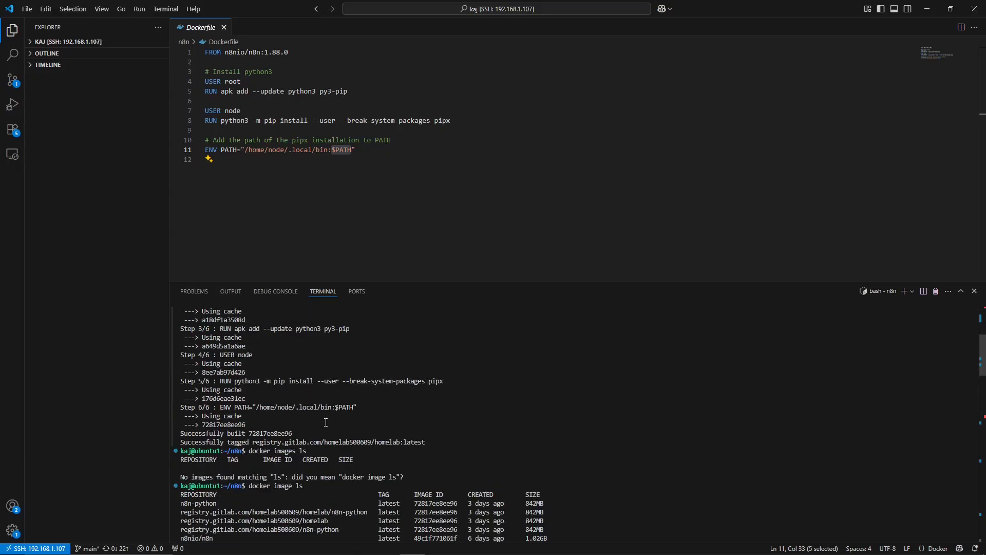
scroll(down, 3)
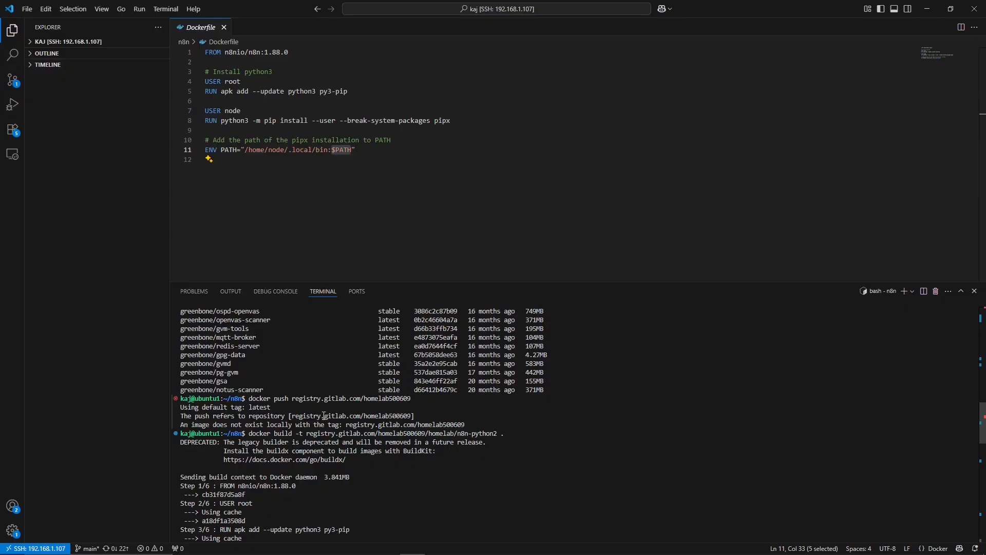
scroll(down, 3)
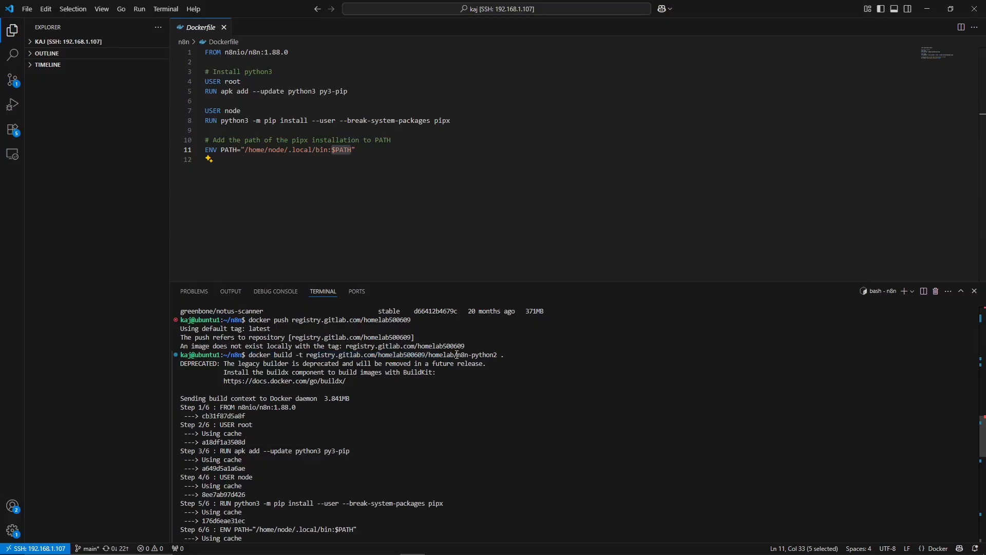
text(docker image ls)
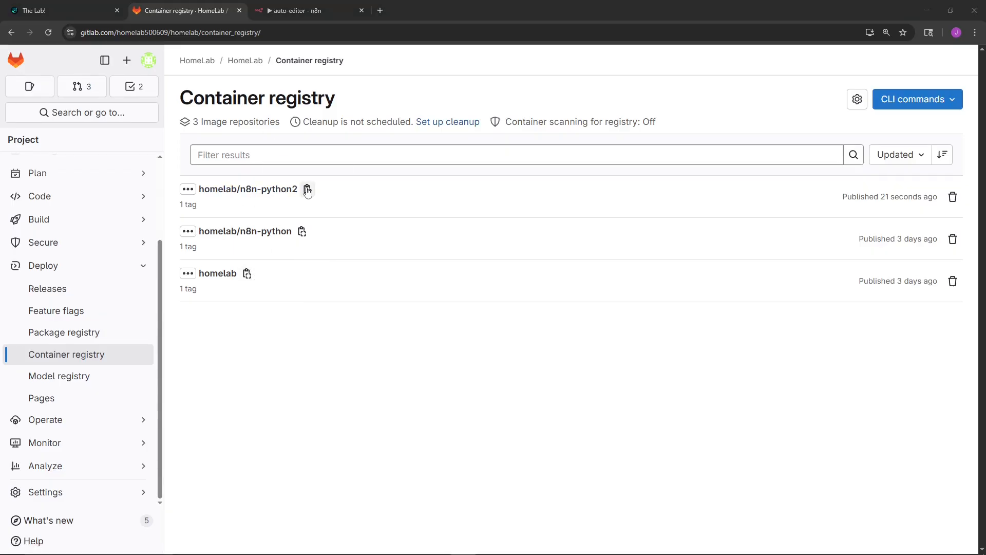
View n8n.yaml in the HomeLab project and select its homelab/n8n-python:latest image line
click(307, 188)
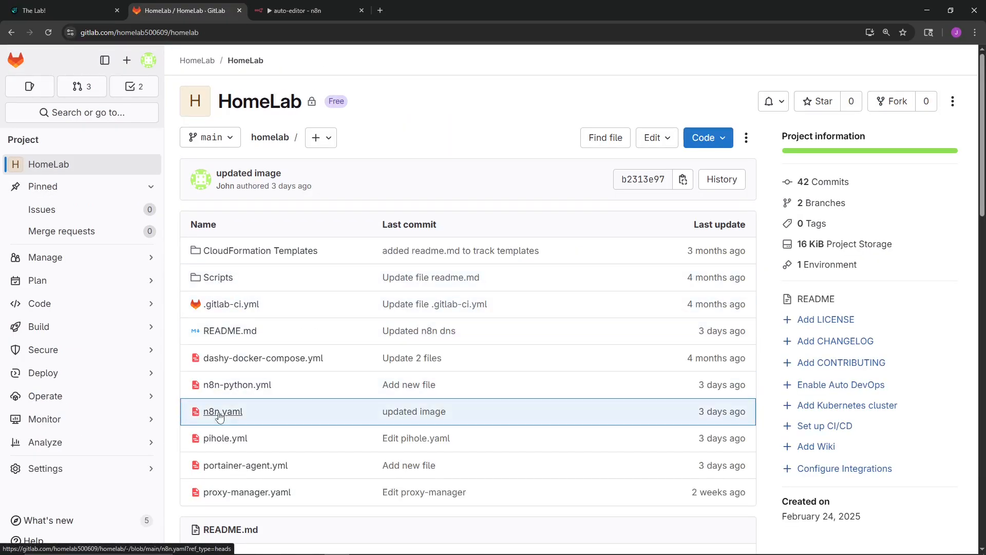
click(222, 411)
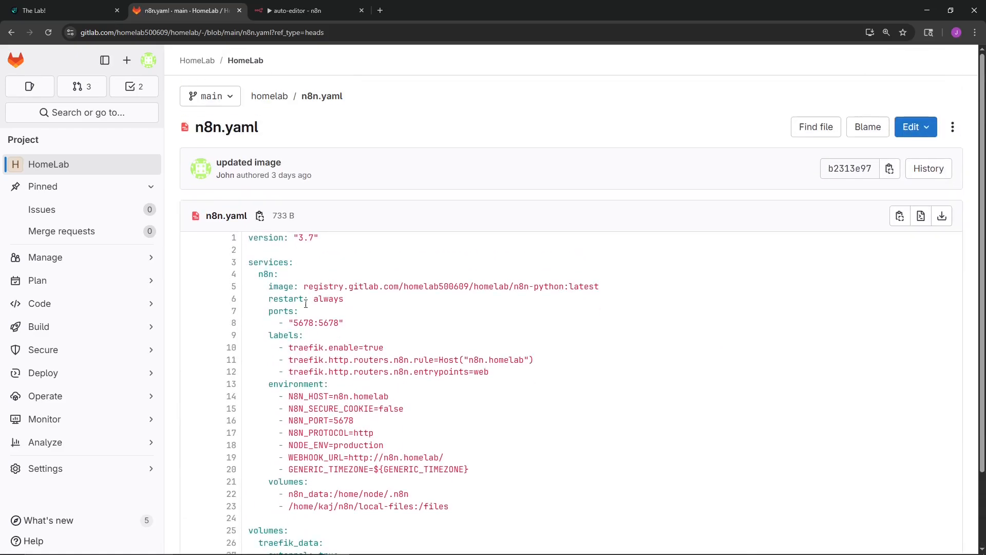
double_click(450, 287)
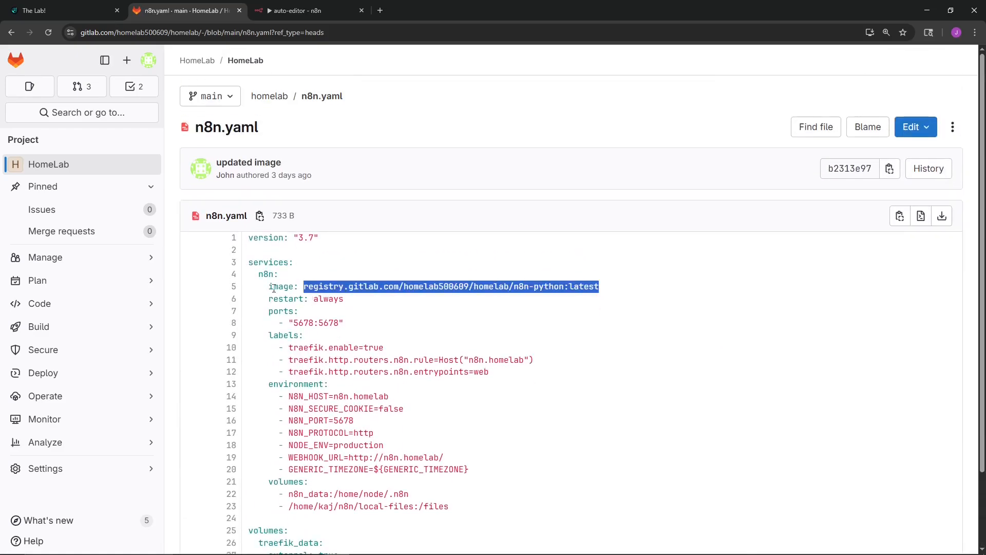
scroll(down, 3)
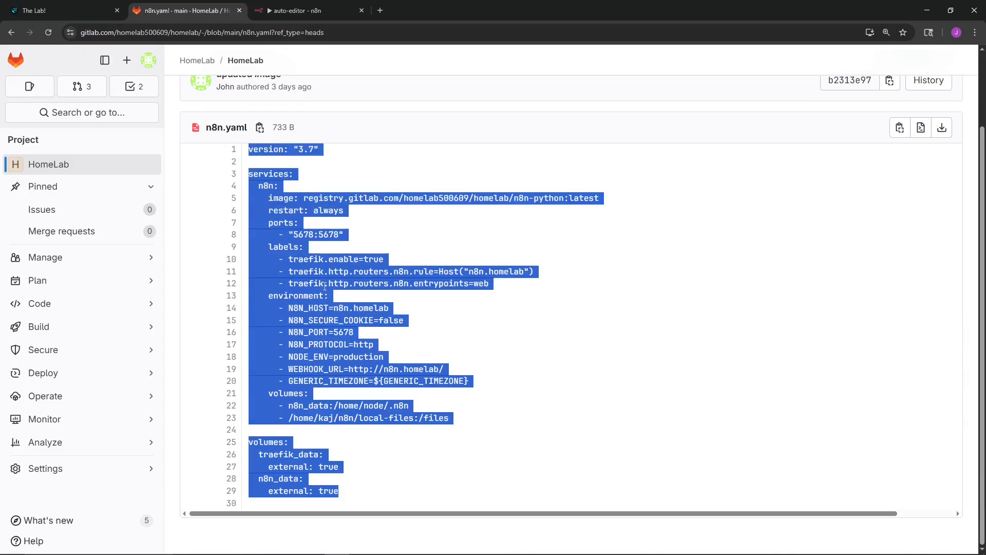
click(57, 10)
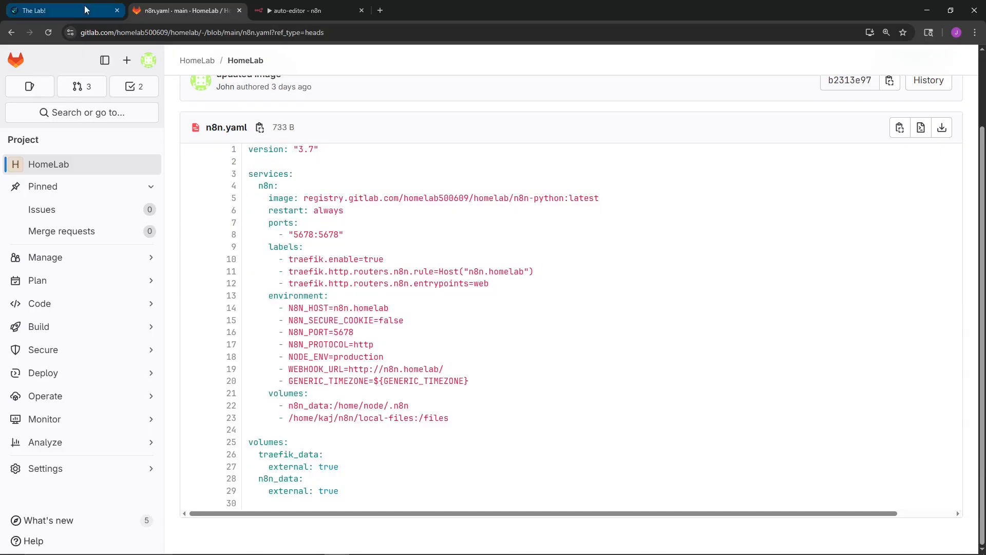
Launch Portainer from the Services tiles on The Lab! dashboard
click(59, 11)
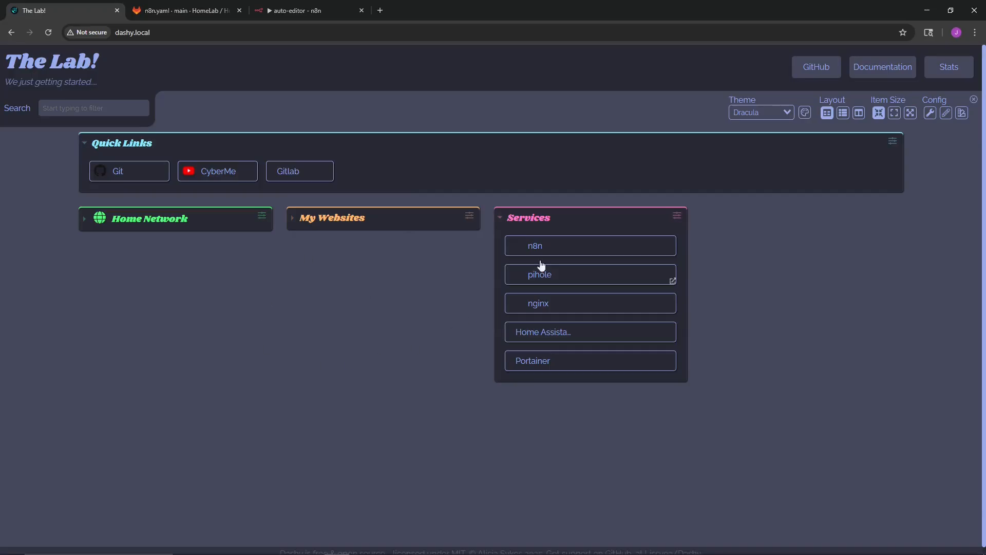
mouse_move(589, 360)
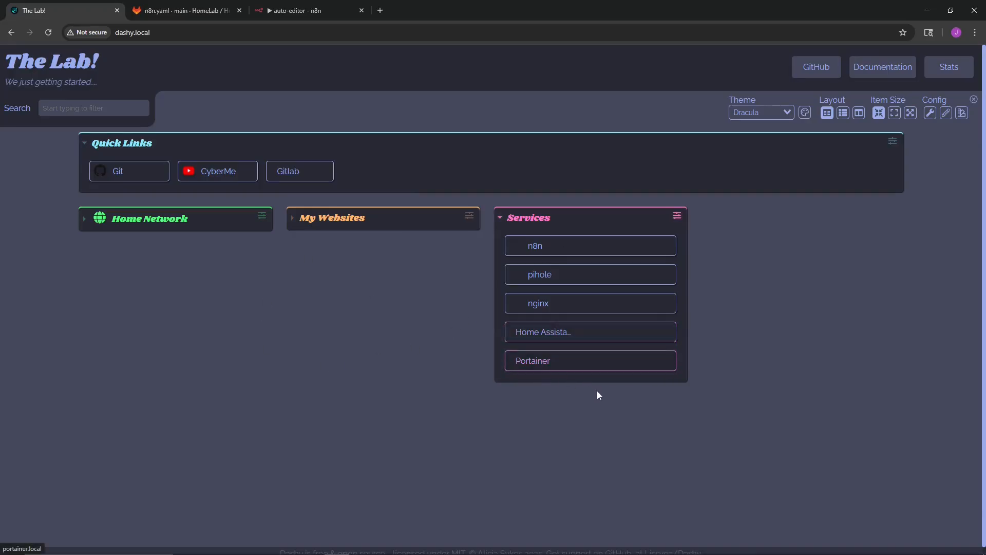
mouse_move(534, 365)
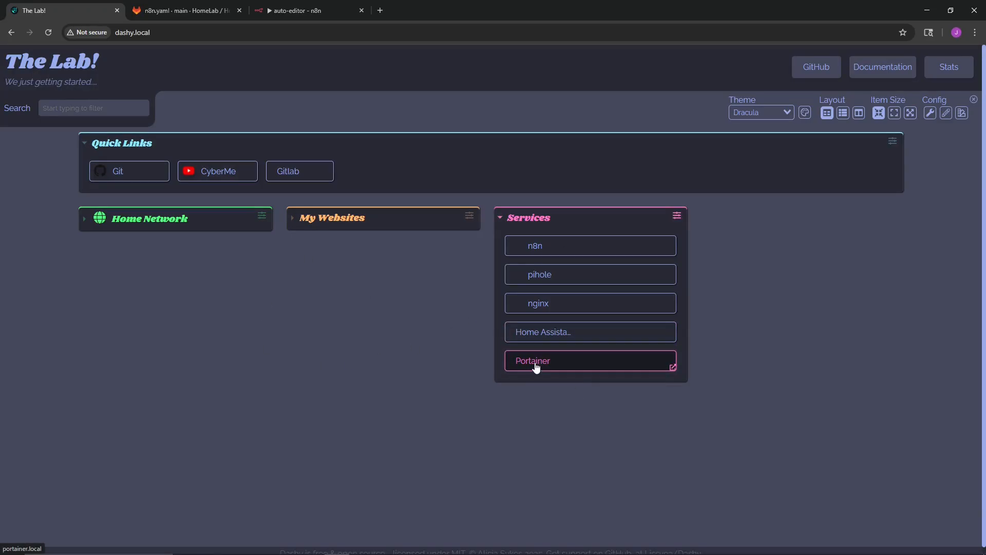
click(534, 360)
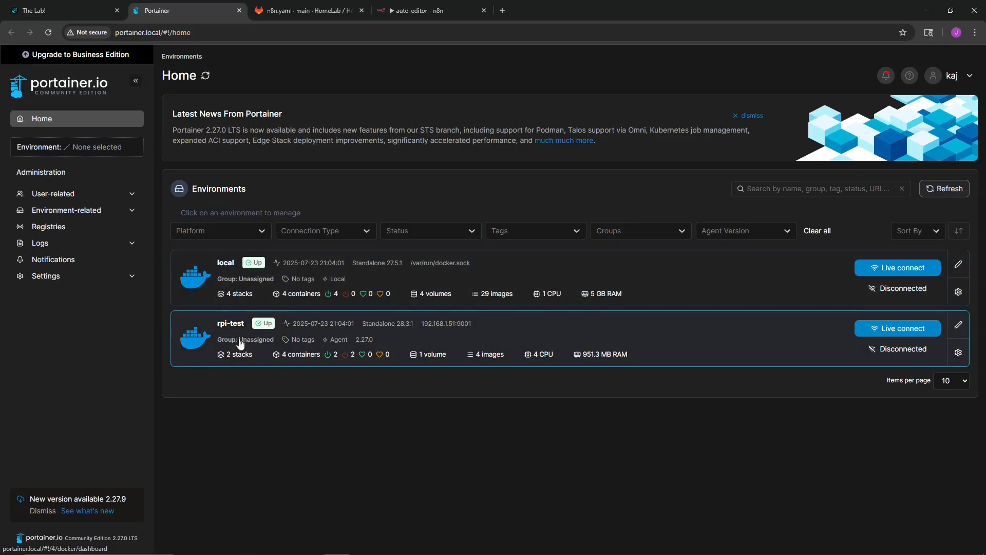
View the n8n stack in the local environment, highlighting its GitLab repository URL and the n8n-python container
click(230, 323)
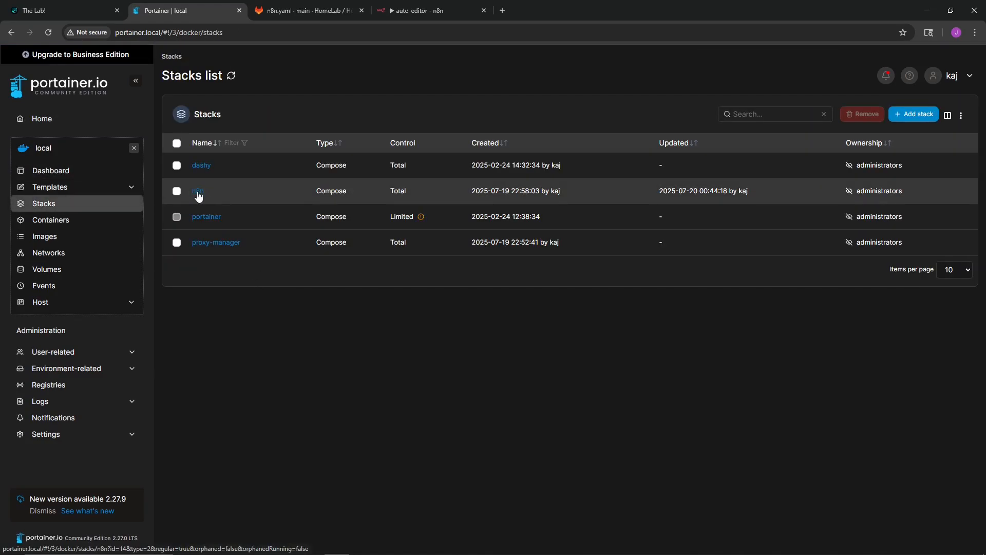
mouse_move(250, 310)
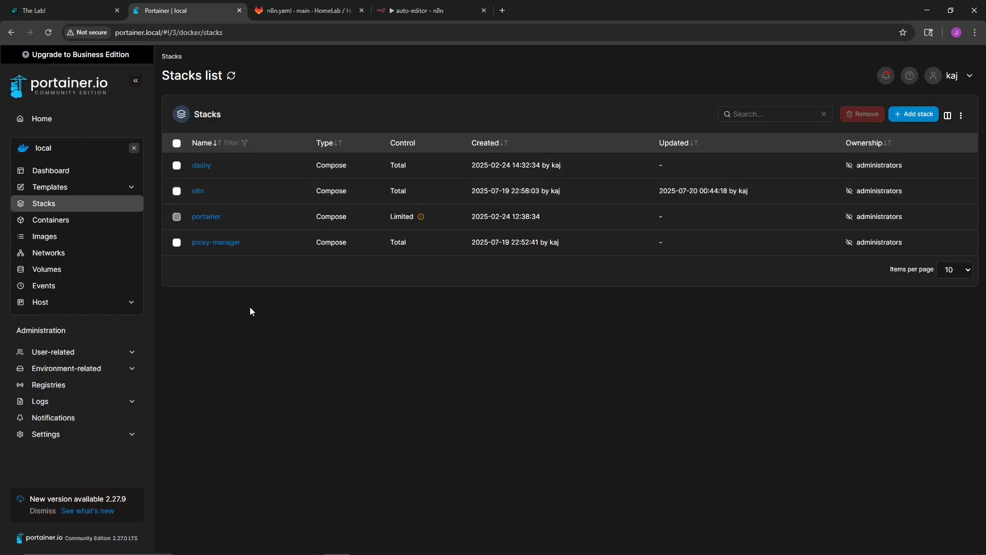
mouse_move(189, 140)
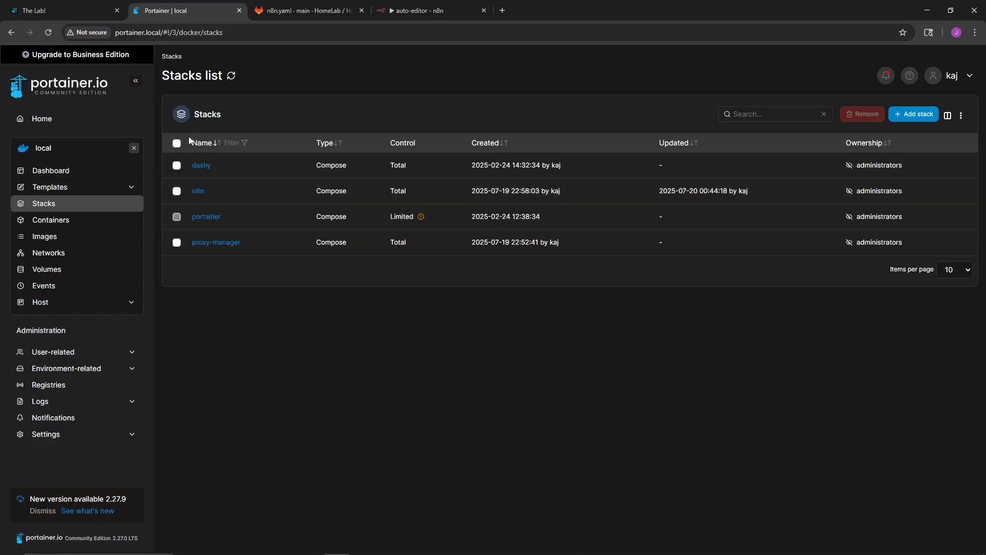
click(197, 191)
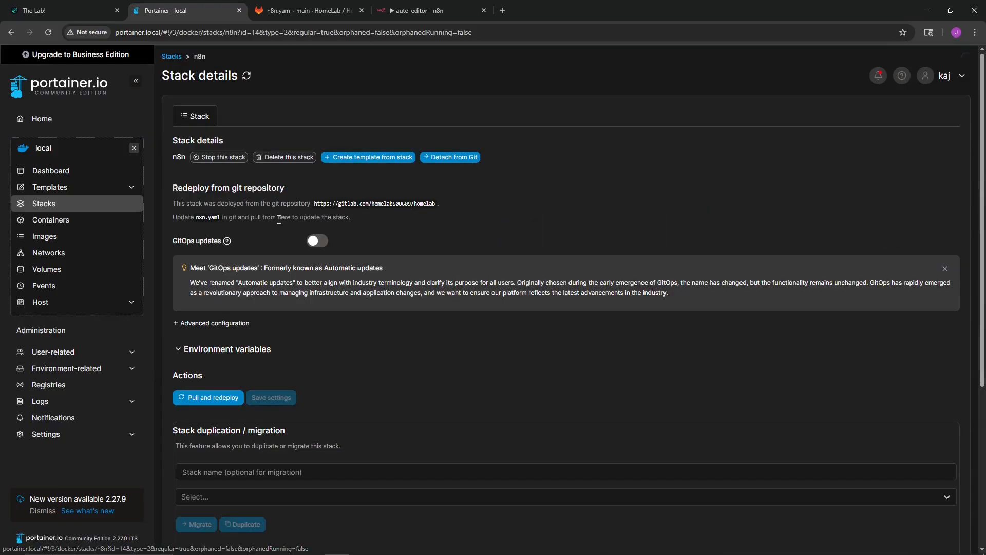
drag(315, 203, 434, 204)
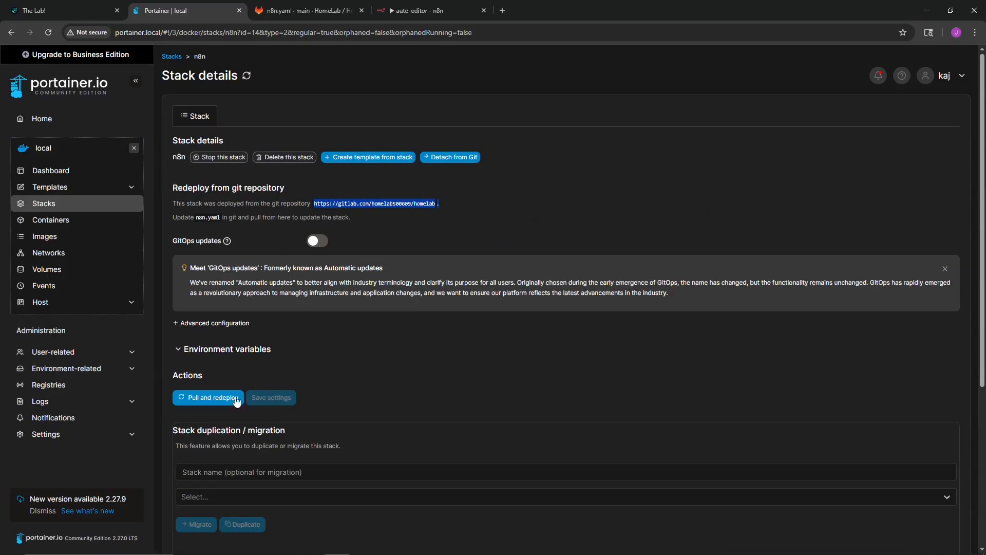
scroll(down, 3)
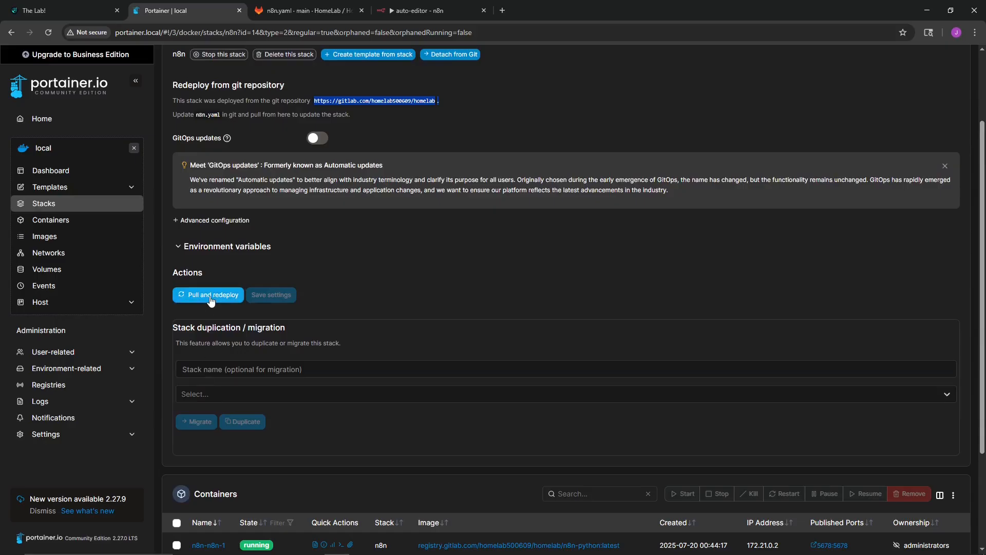
scroll(down, 3)
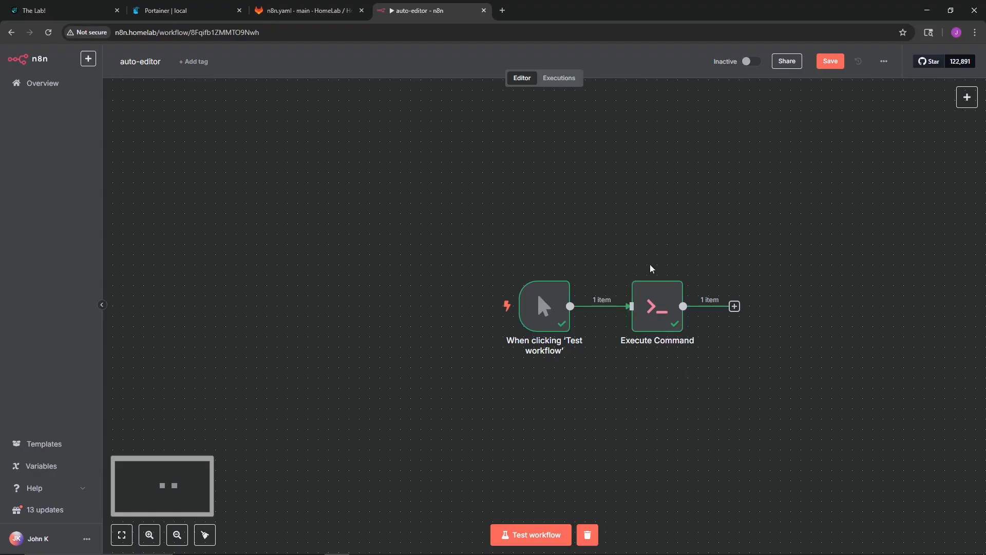
mouse_move(656, 320)
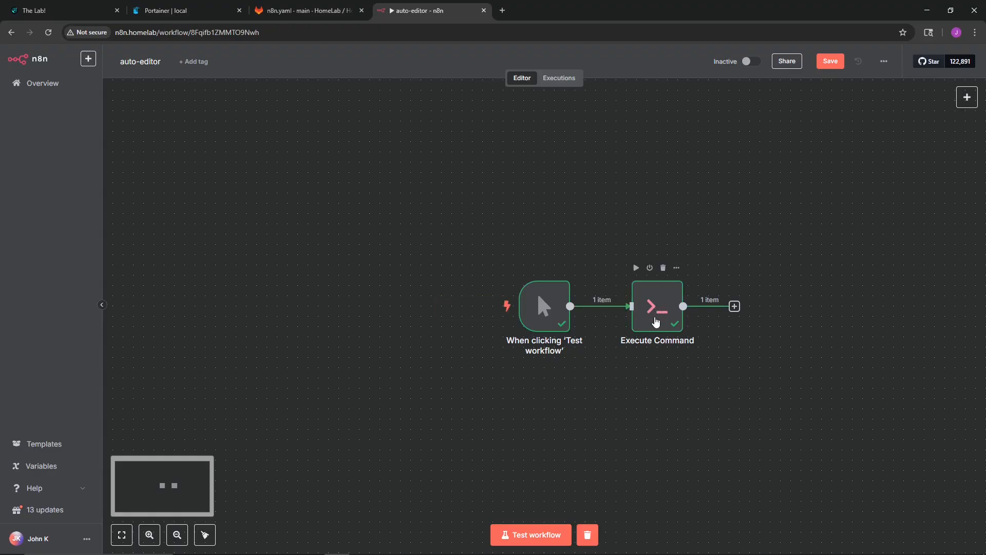
Run 'pipx install auto-editor' in the Execute Command node, getting exit code 0 with an already-installed message
double_click(656, 306)
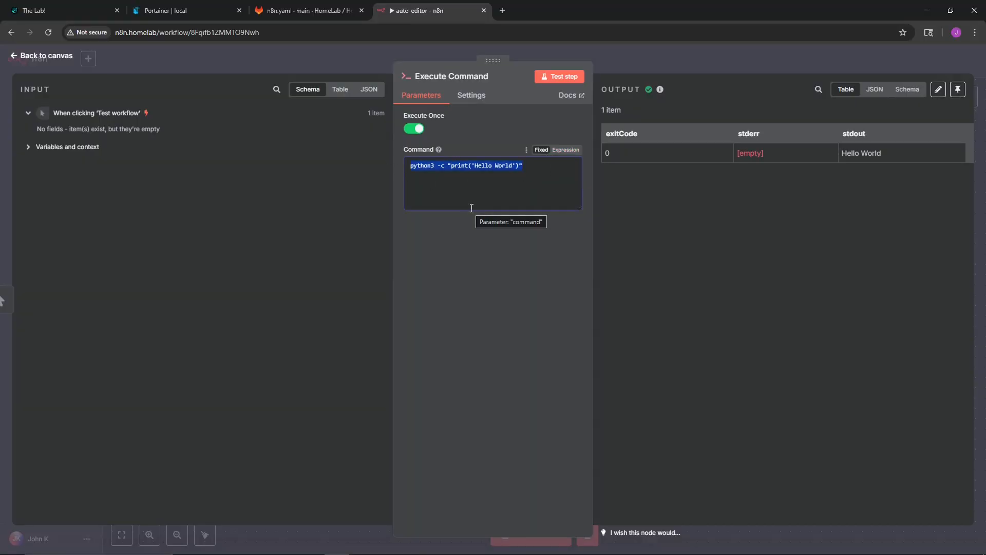
text(pip install auto-e)
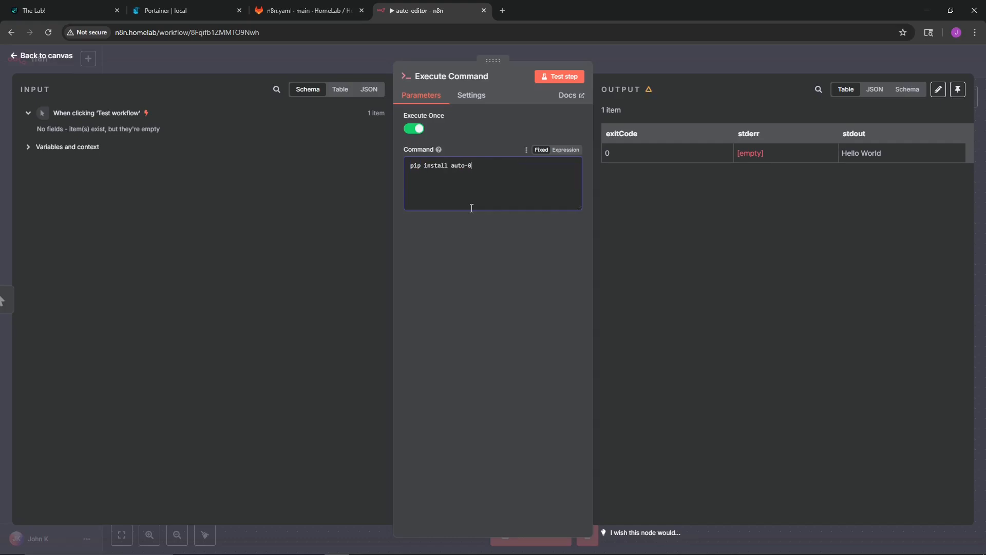
click(559, 76)
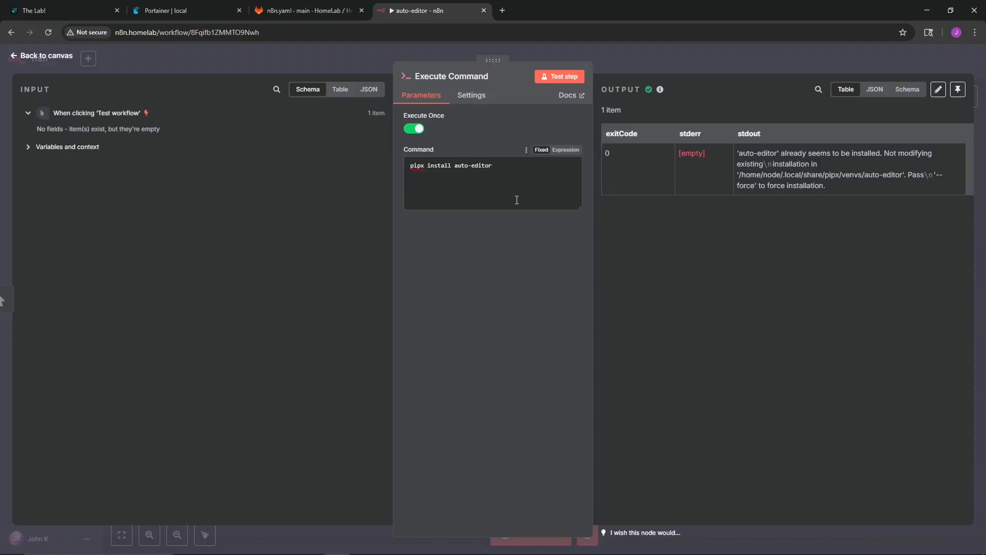
drag(738, 153, 795, 163)
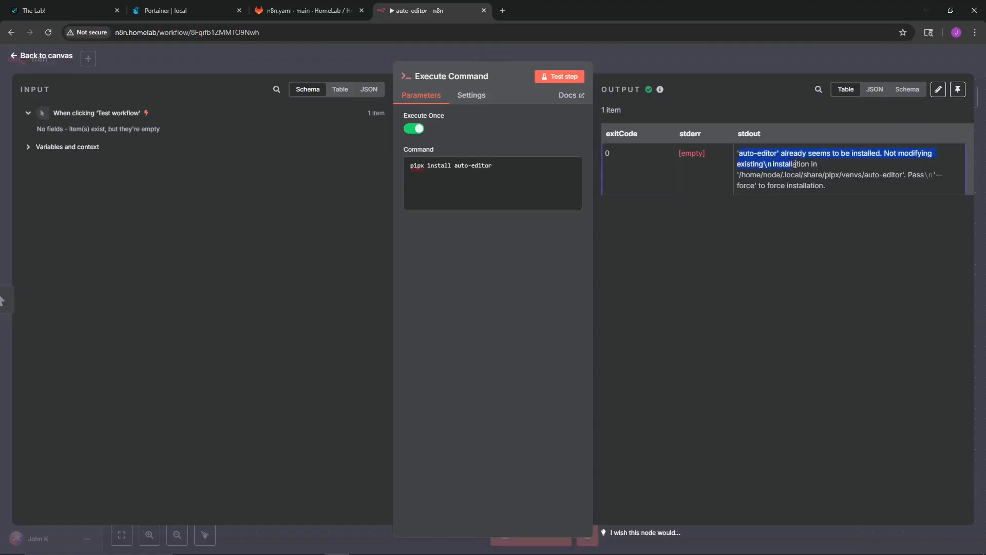
click(492, 183)
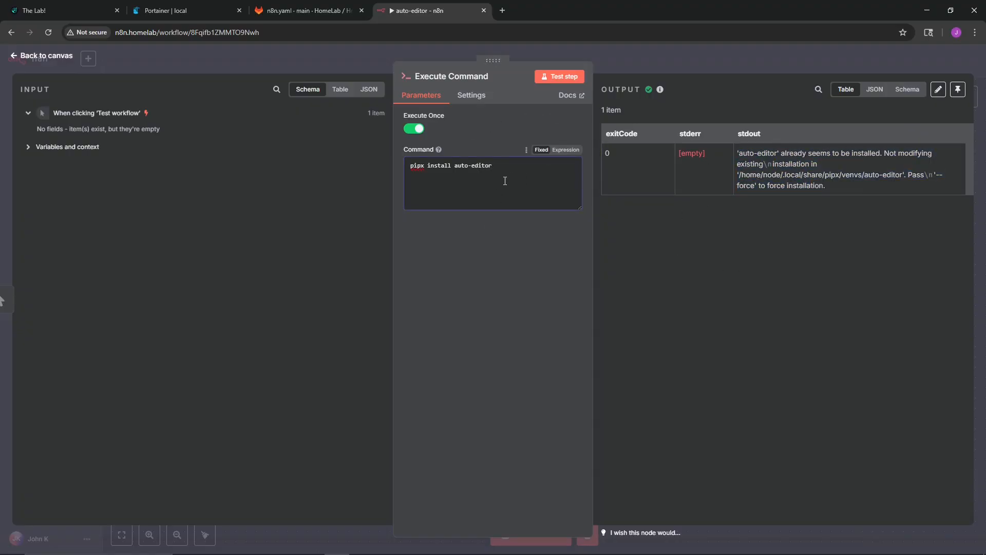